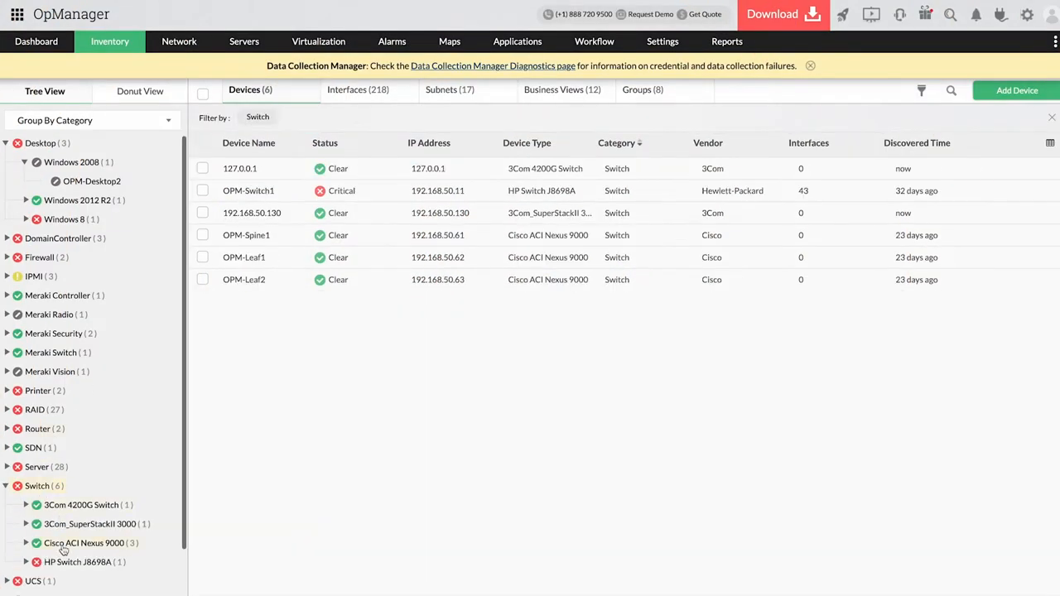
View OPM-Leaf1's four performance monitors, then scroll its device summary
click(244, 257)
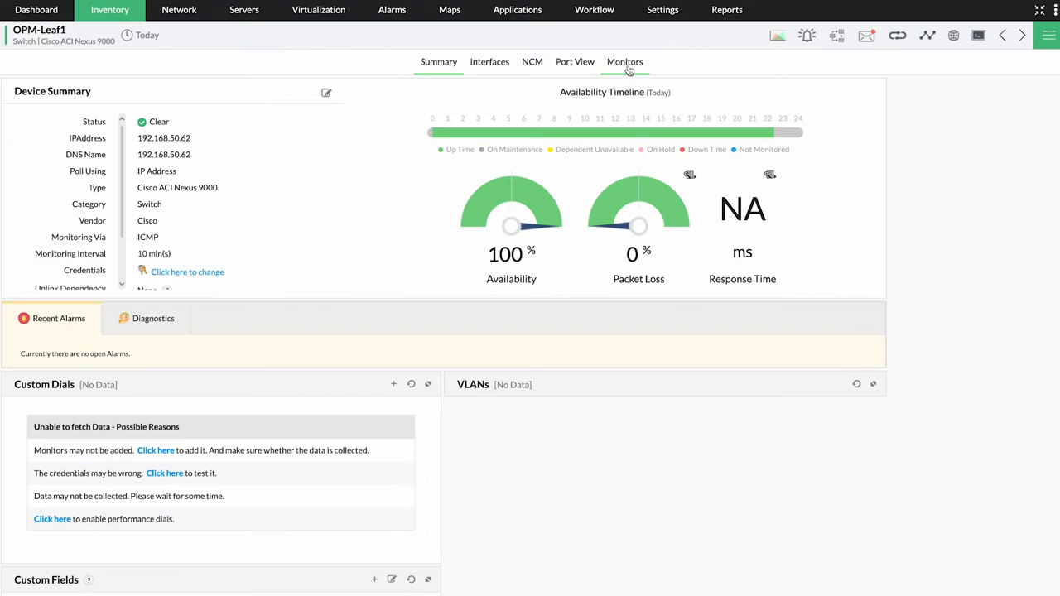
click(625, 62)
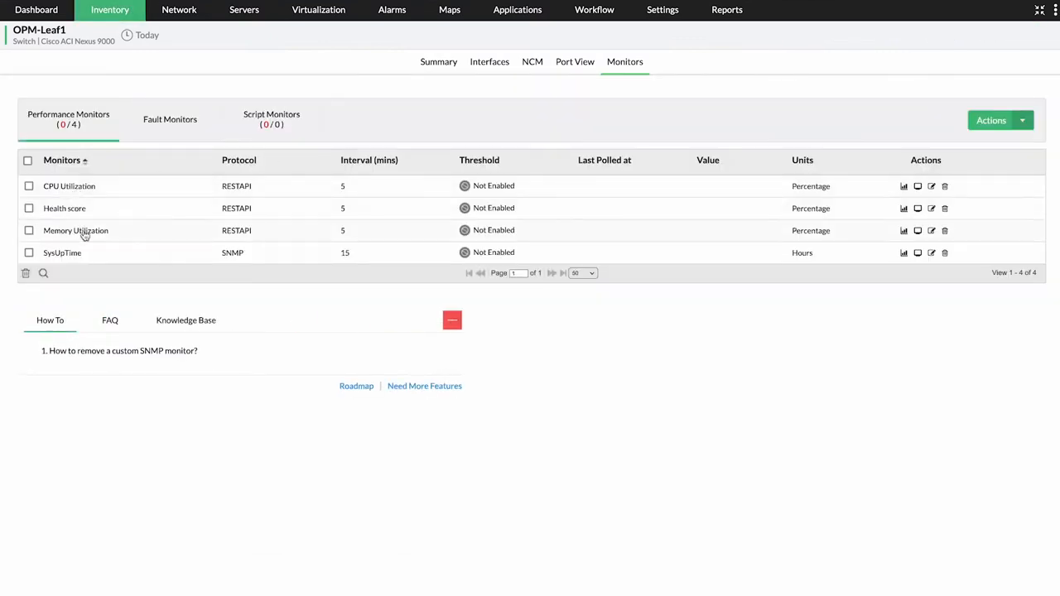
mouse_move(82, 232)
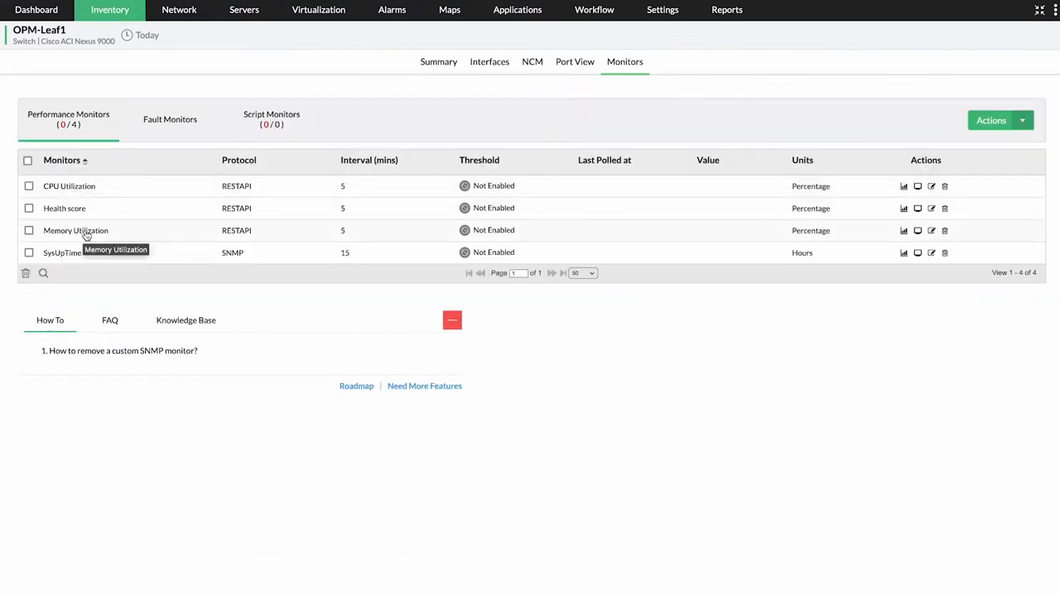
mouse_move(469, 86)
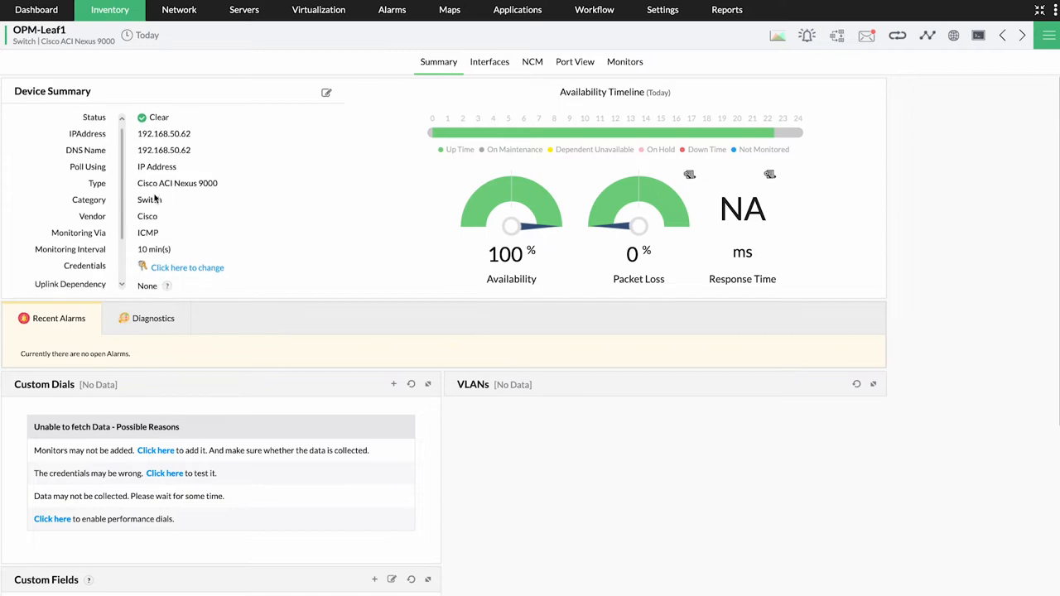
scroll(down, 3)
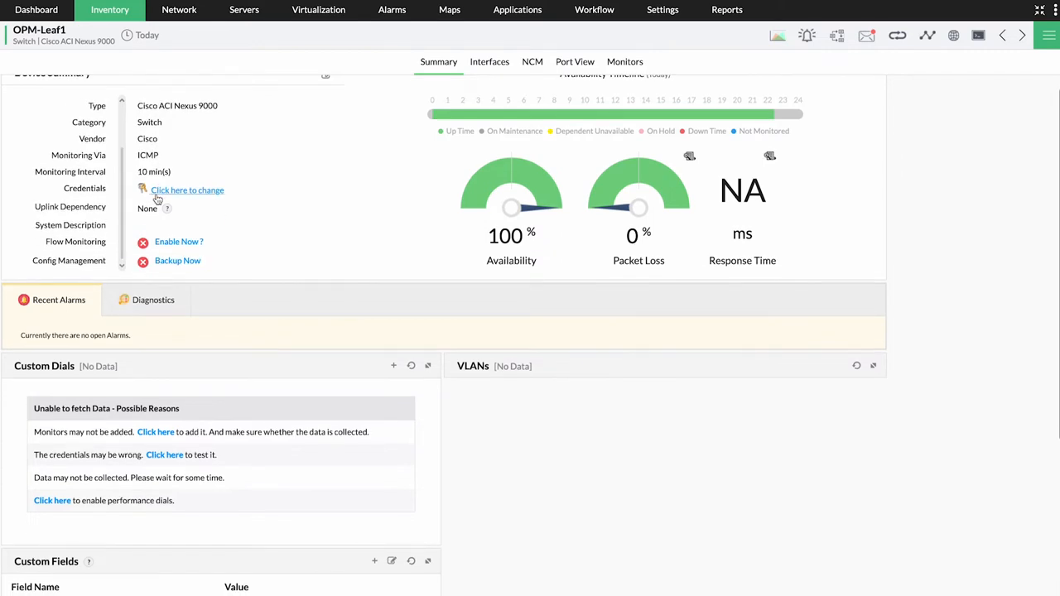
mouse_move(574, 66)
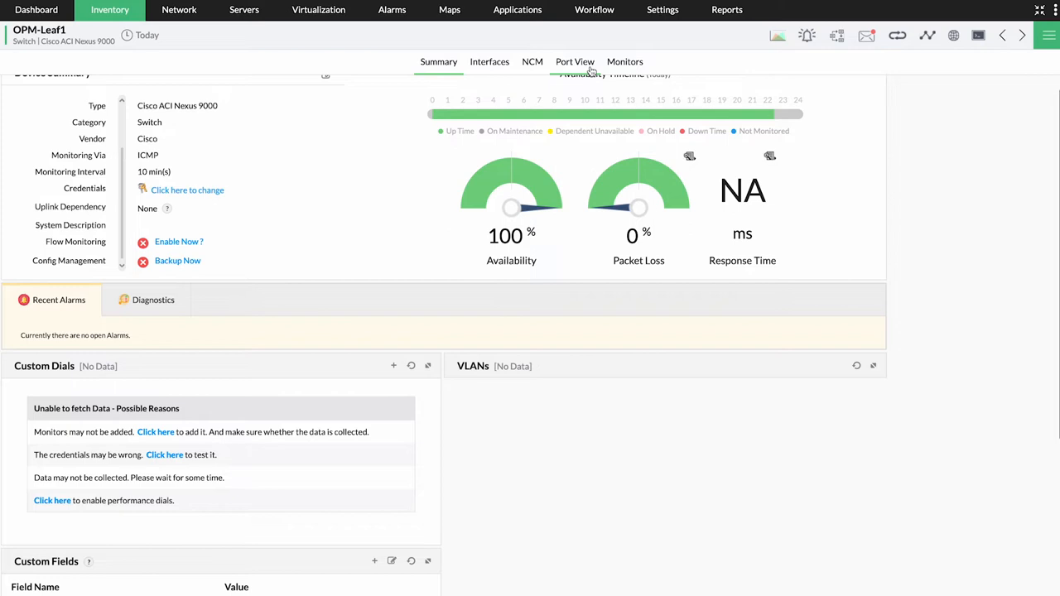
Show OPM-Leaf1's Port View with port status, connected MAC/IP addresses and VLANs
click(575, 61)
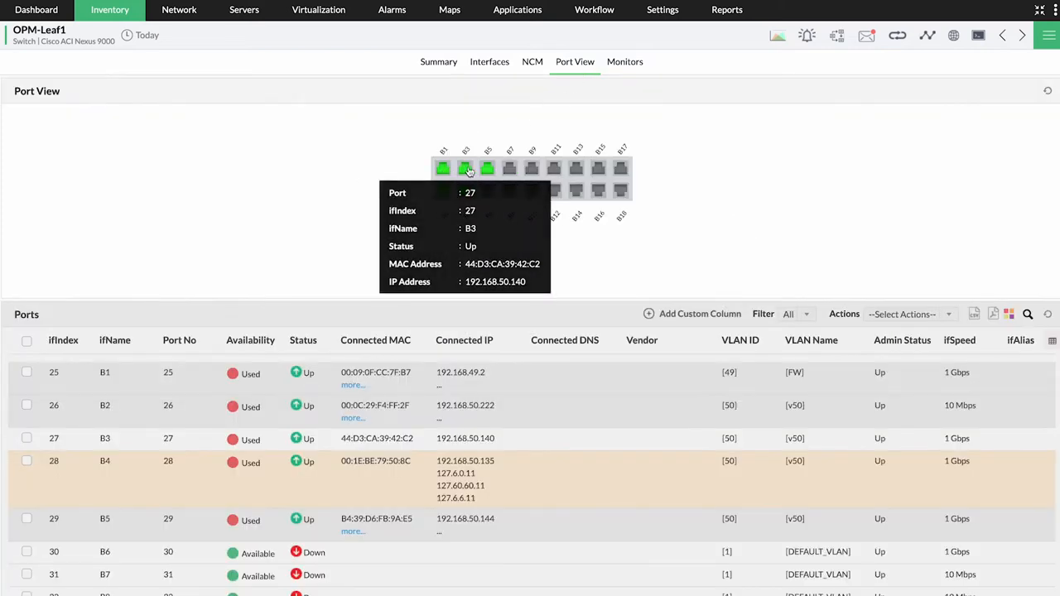
scroll(down, 3)
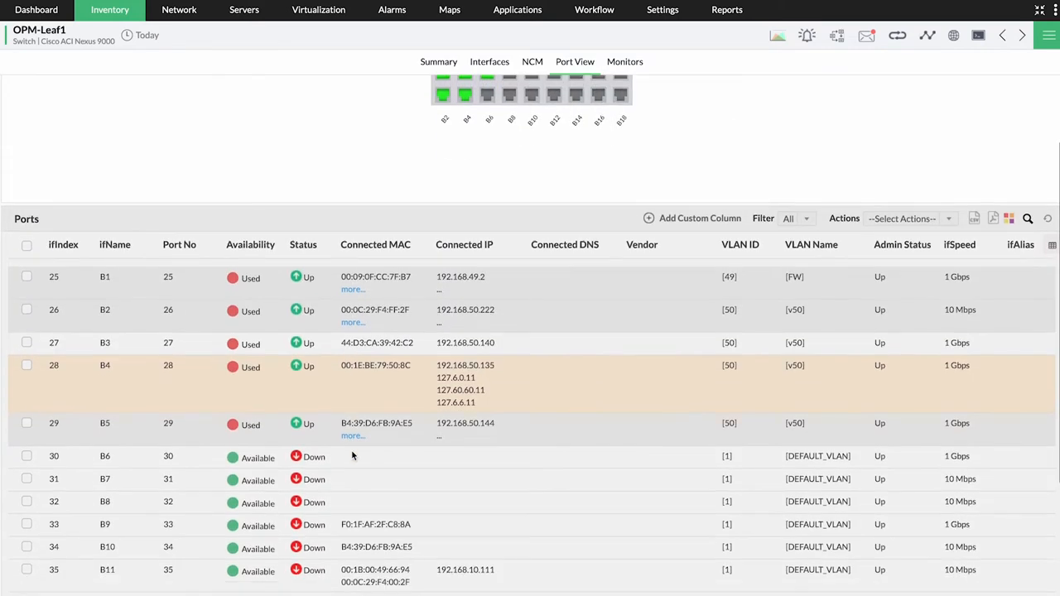
scroll(down, 3)
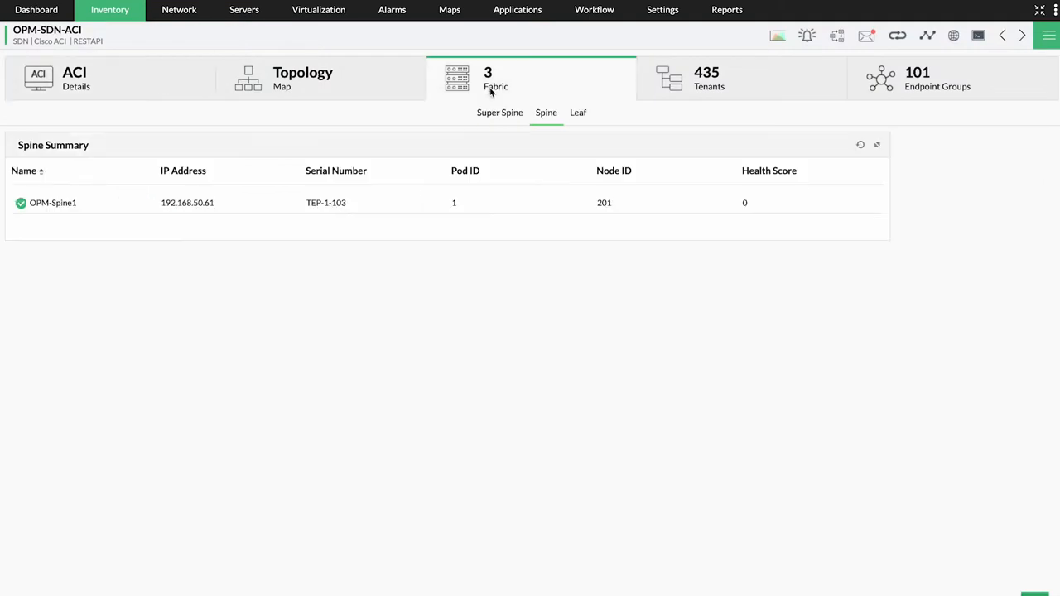
List the ACI fabric's leaf switches, then review ACI details, health status and APIC summary
click(577, 113)
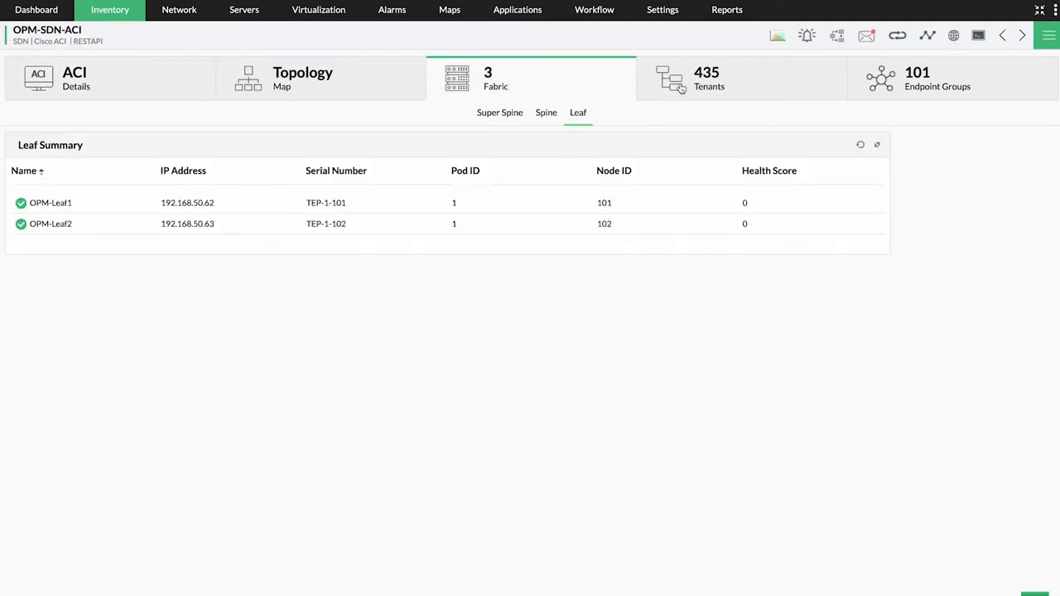
click(938, 79)
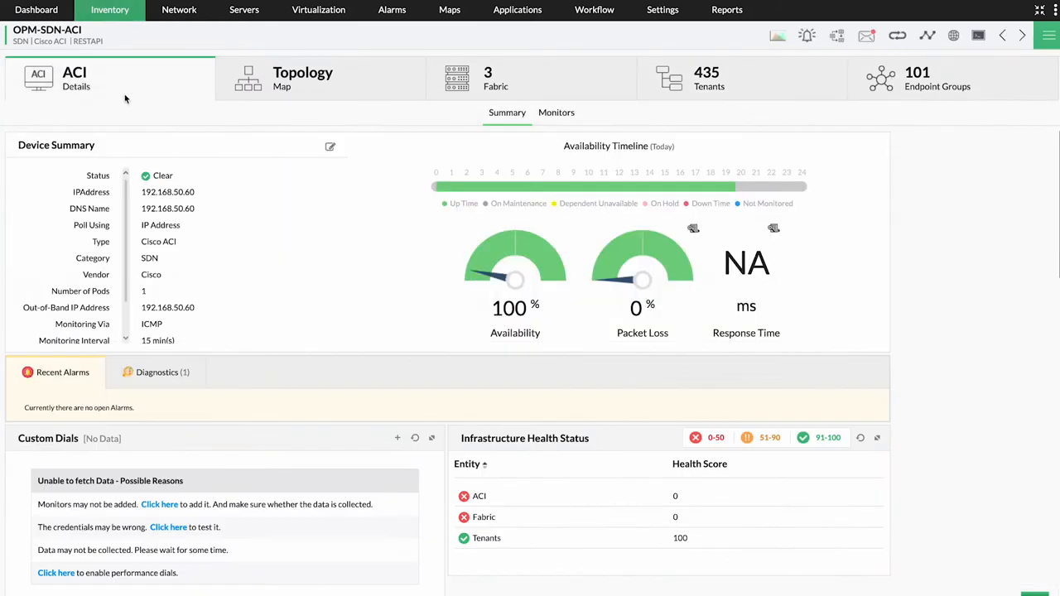
scroll(down, 3)
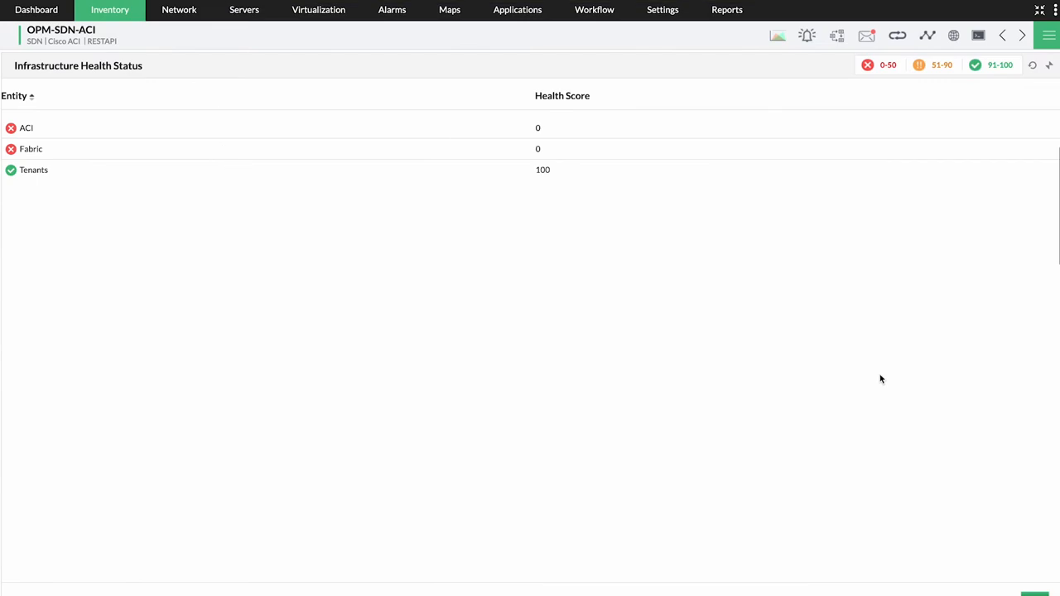
mouse_move(1035, 70)
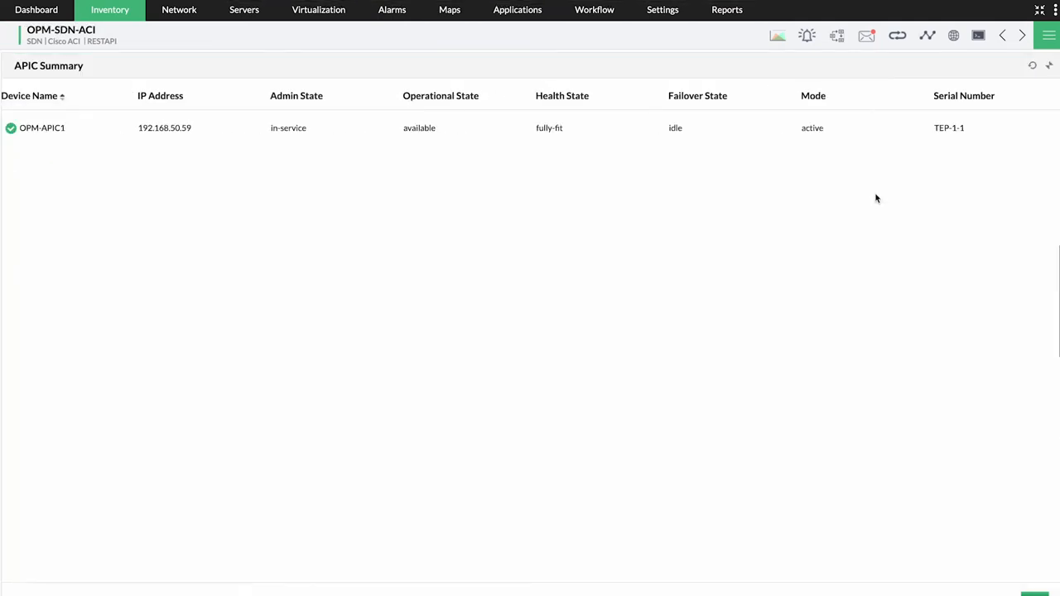
mouse_move(286, 242)
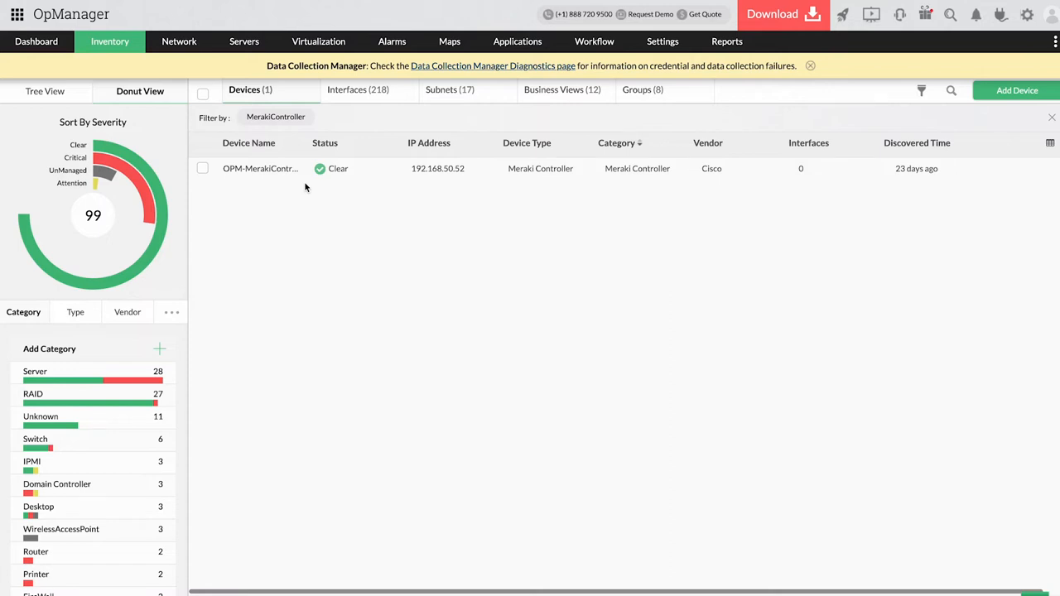
mouse_move(285, 122)
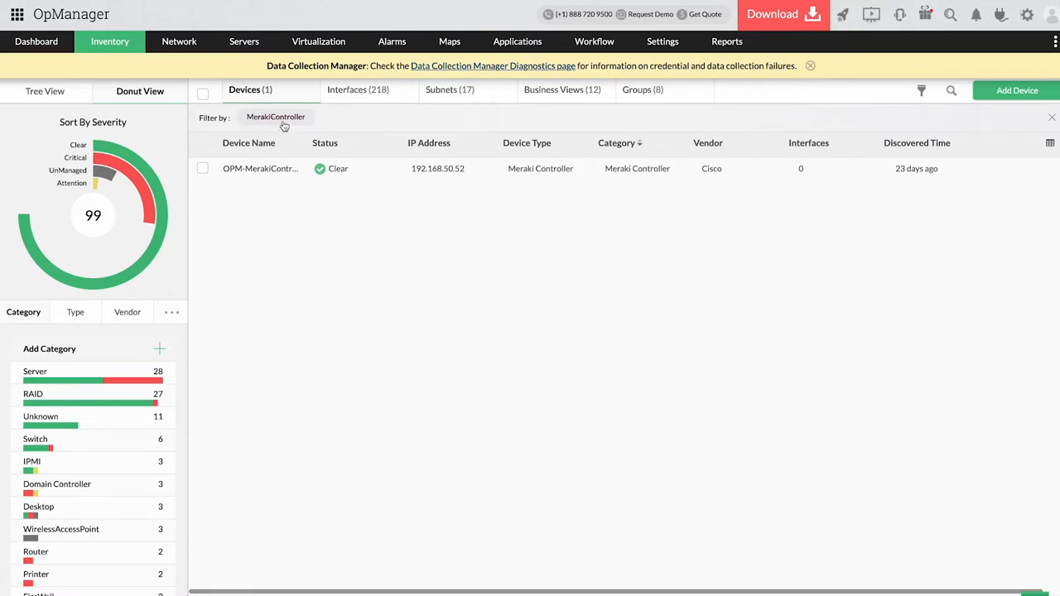
Open OPM-MerakiController's summary and scroll to its network usage overview
click(258, 169)
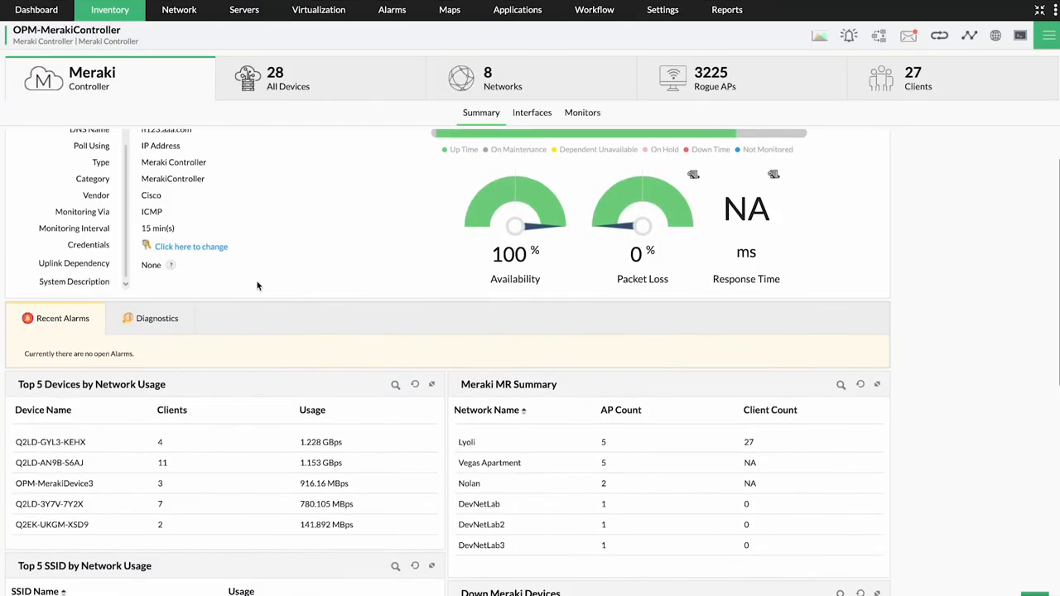
scroll(down, 3)
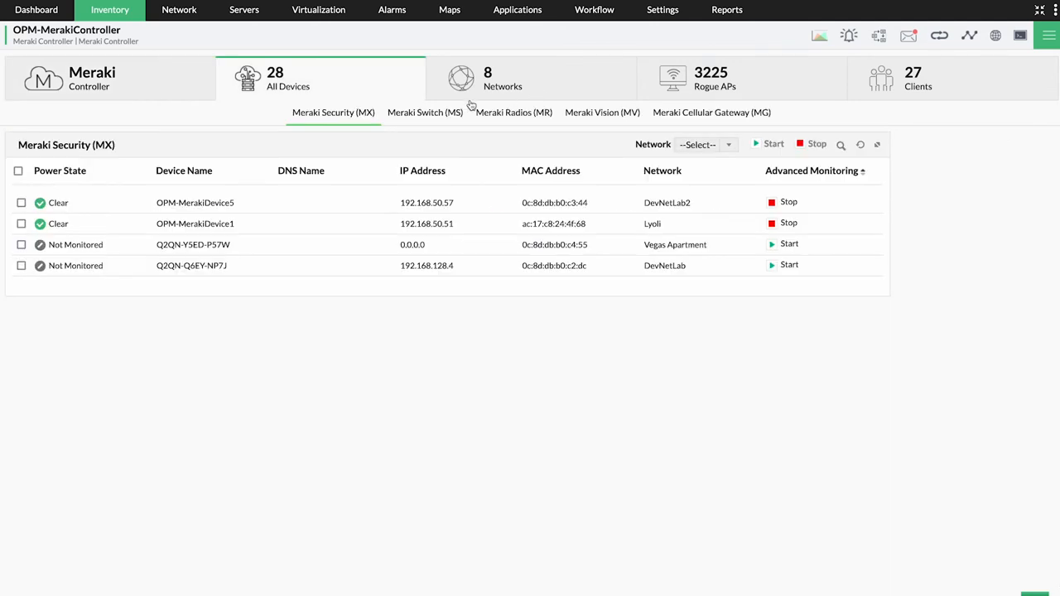
List Meraki MS switches and MV cameras, then show the Lyoli network's clients
click(424, 112)
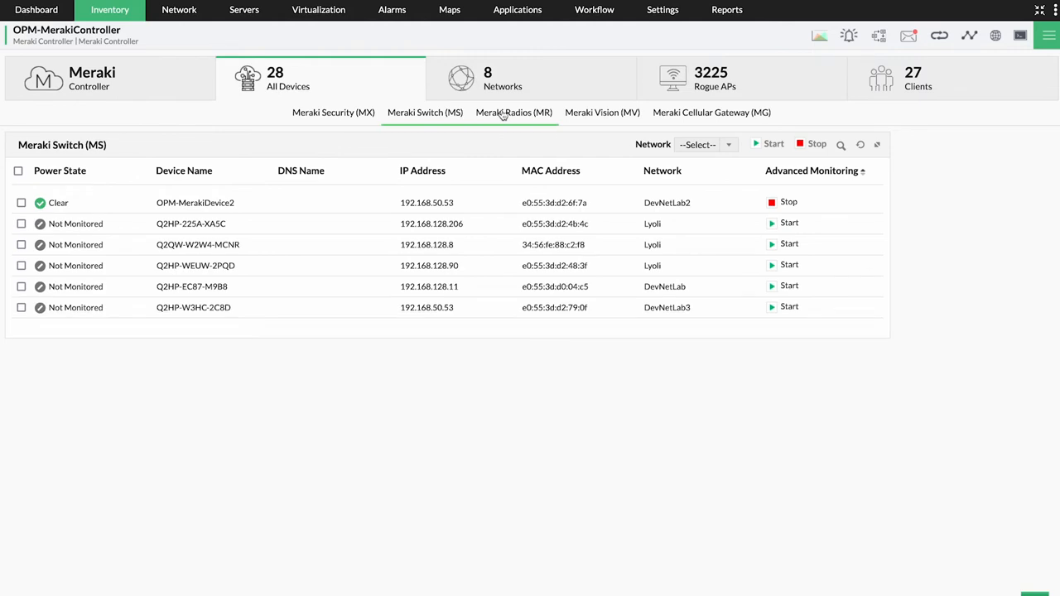
click(603, 113)
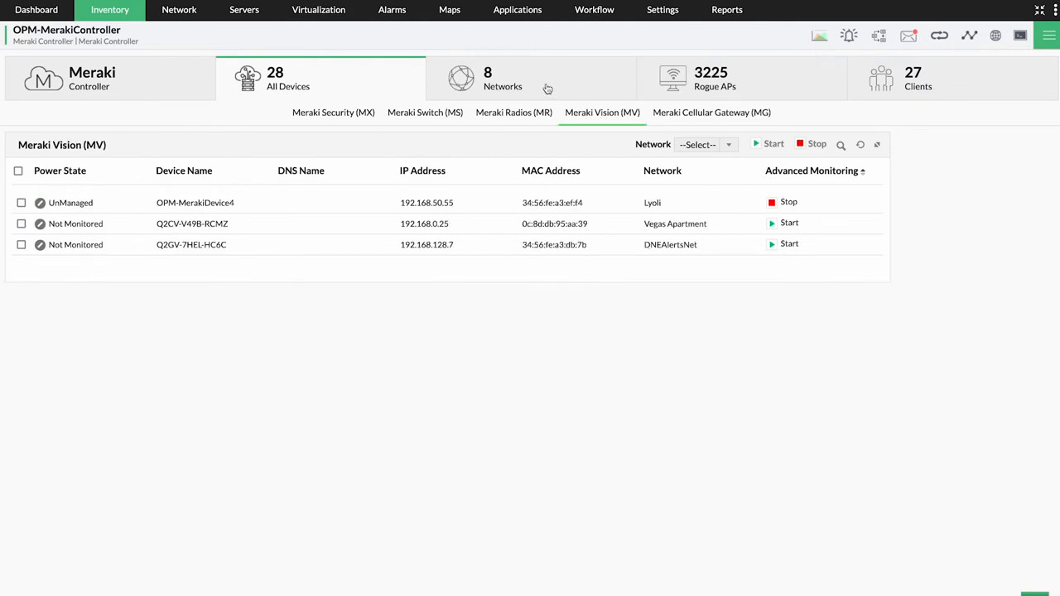
click(903, 80)
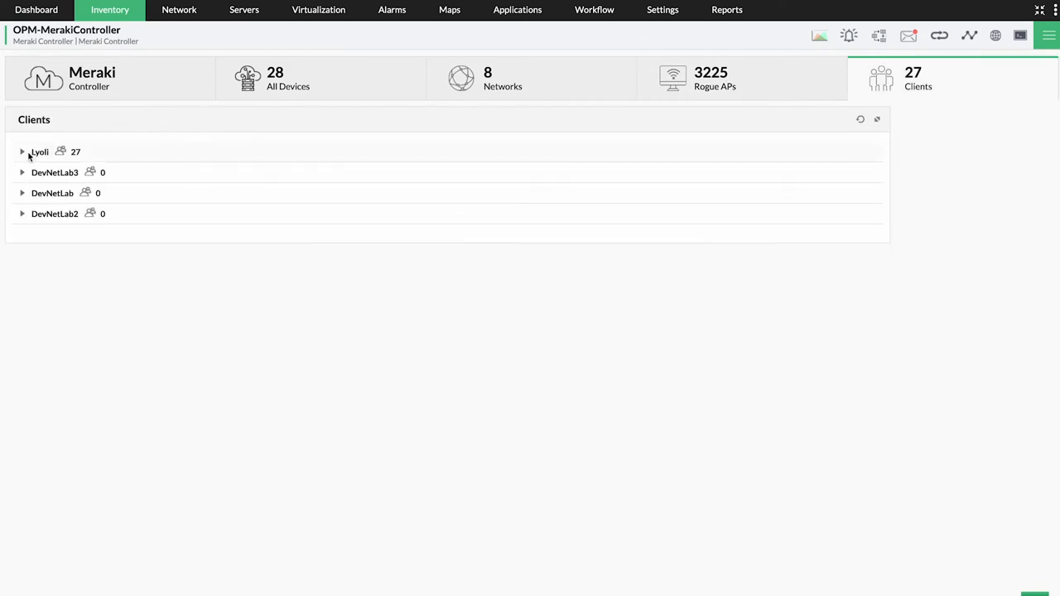
click(23, 153)
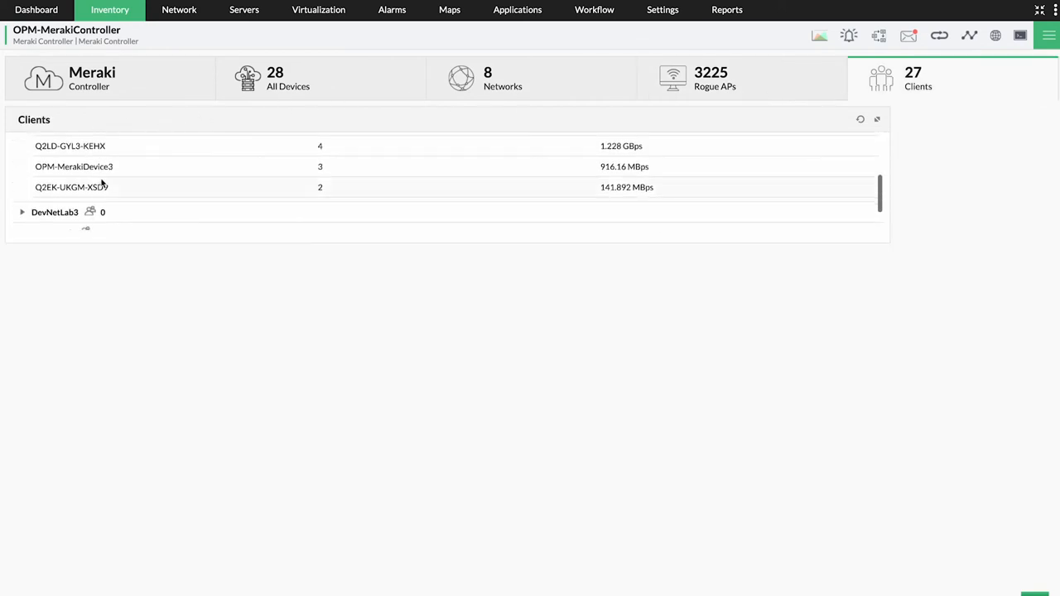
scroll(down, 3)
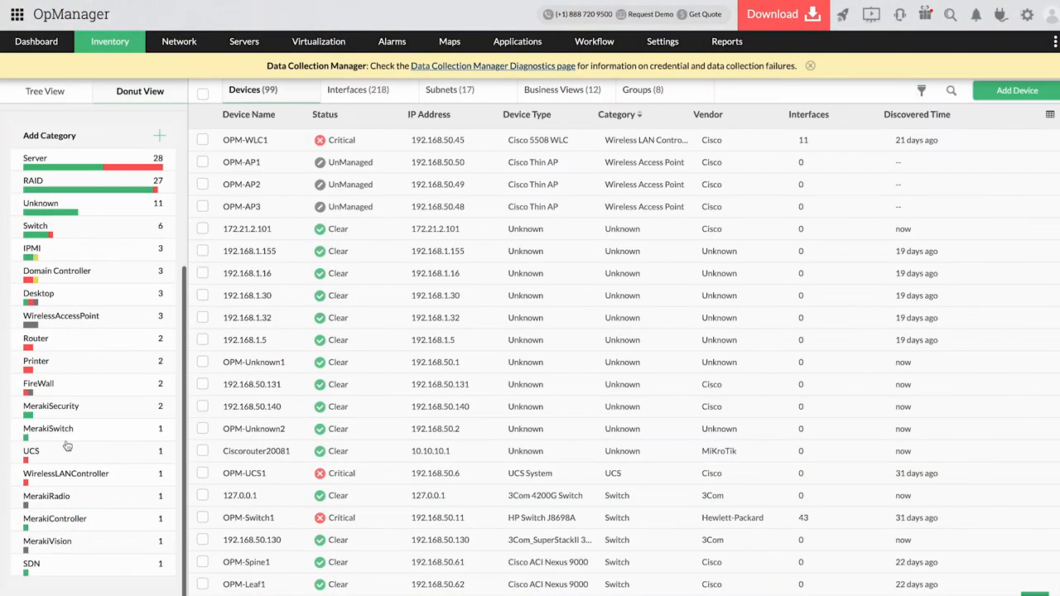
Open OPM-UCS1 and browse its rack-mount servers, fabric interconnects and components
click(246, 473)
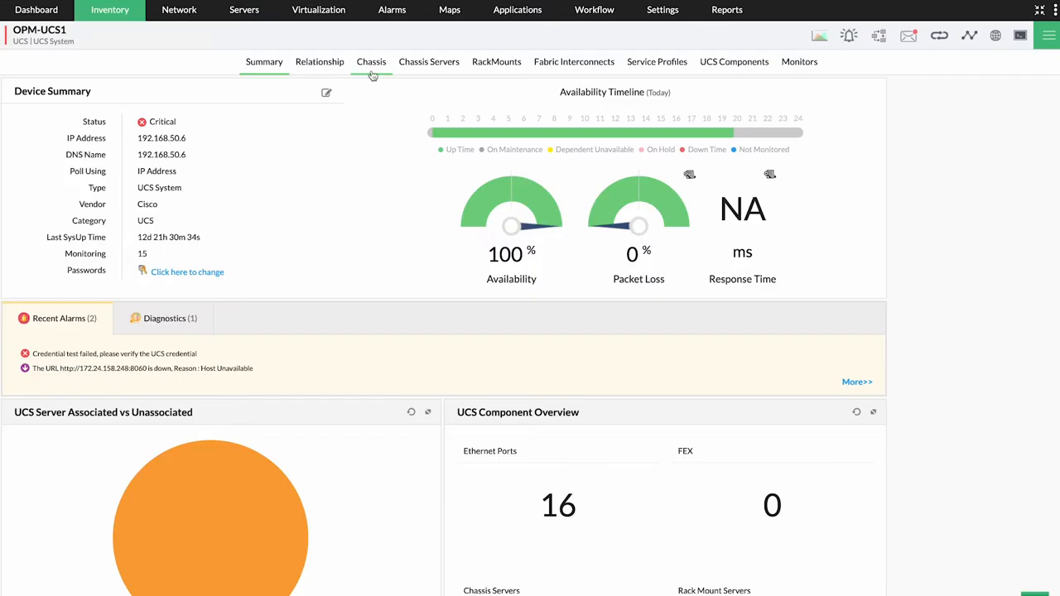
click(497, 61)
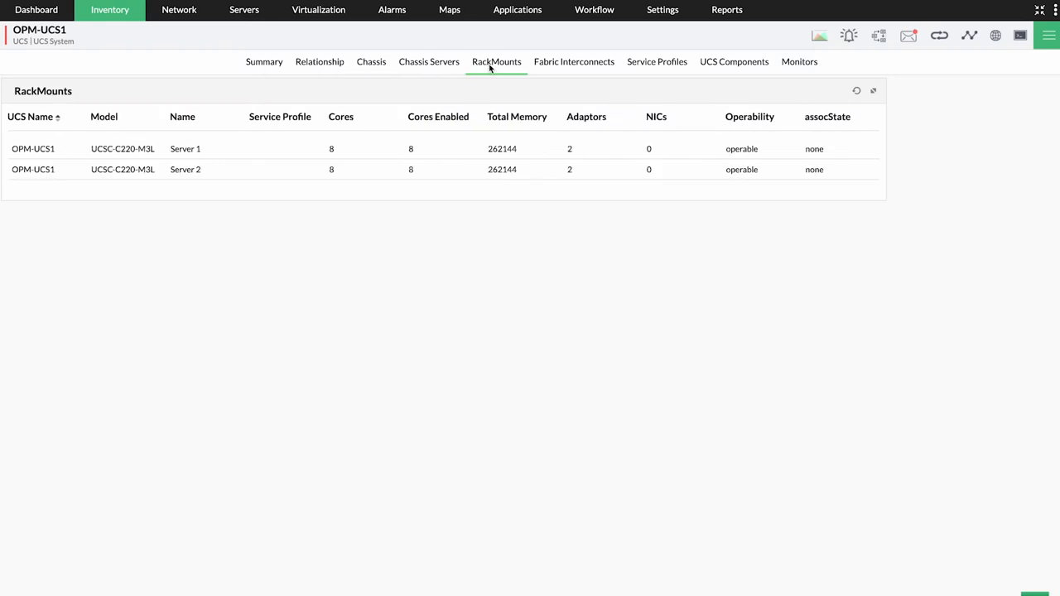
click(574, 62)
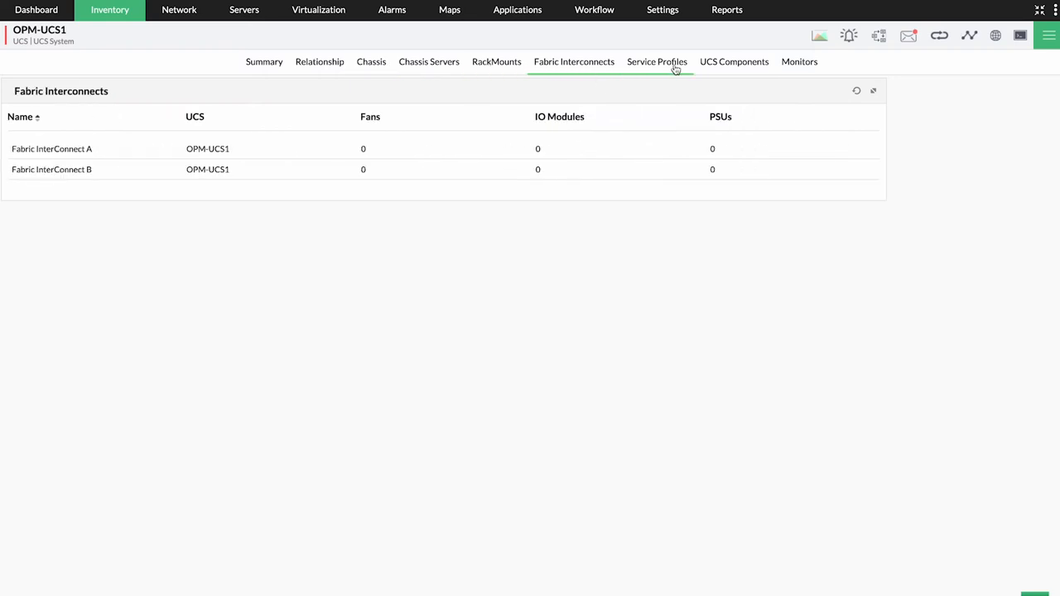
click(734, 61)
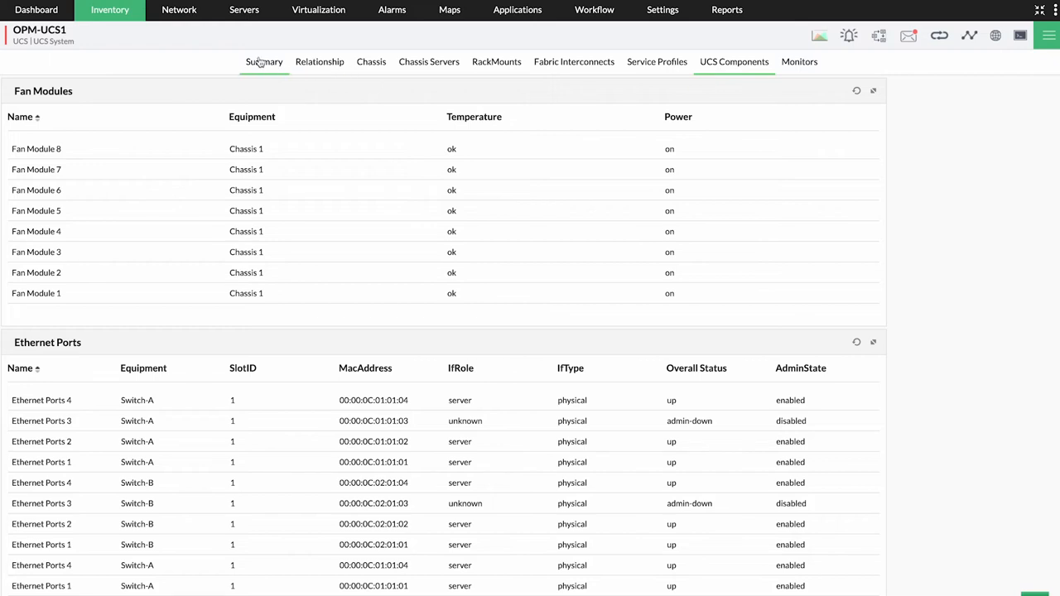
Review the UCS summary's component counts down to the Processor Unit table
click(265, 61)
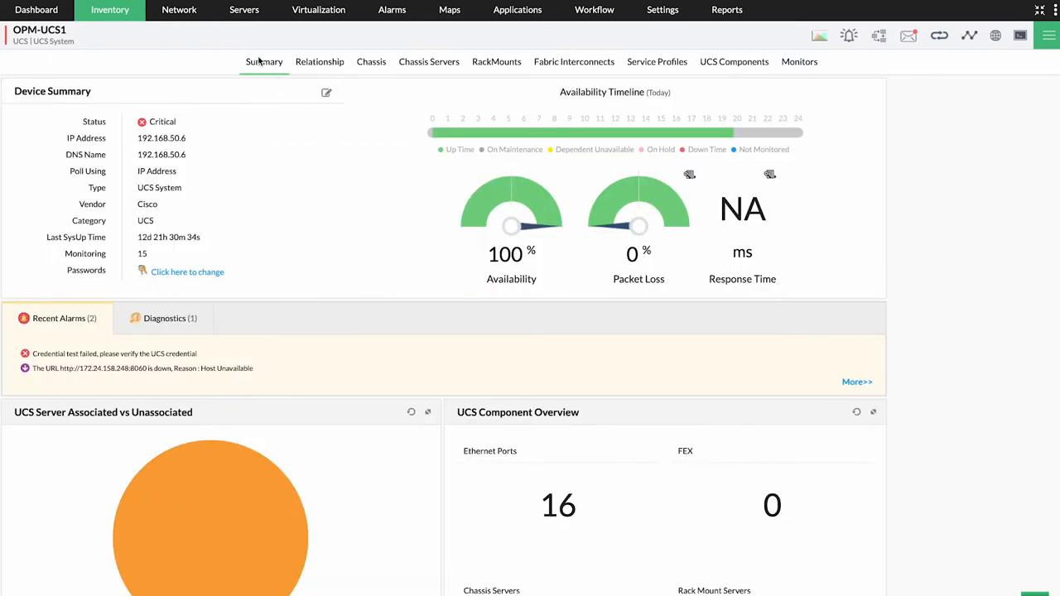
scroll(down, 3)
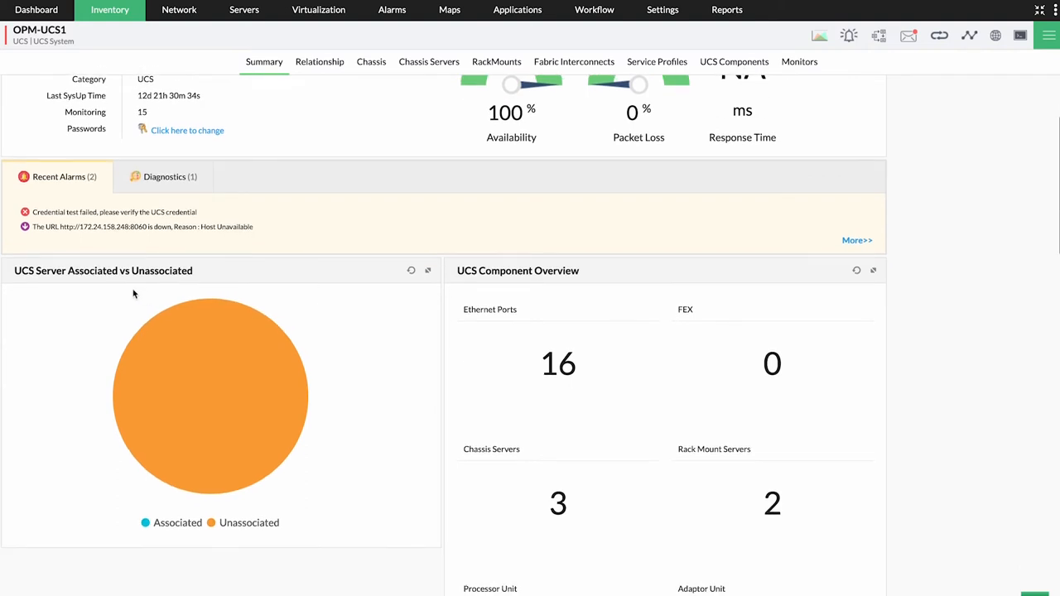
scroll(down, 3)
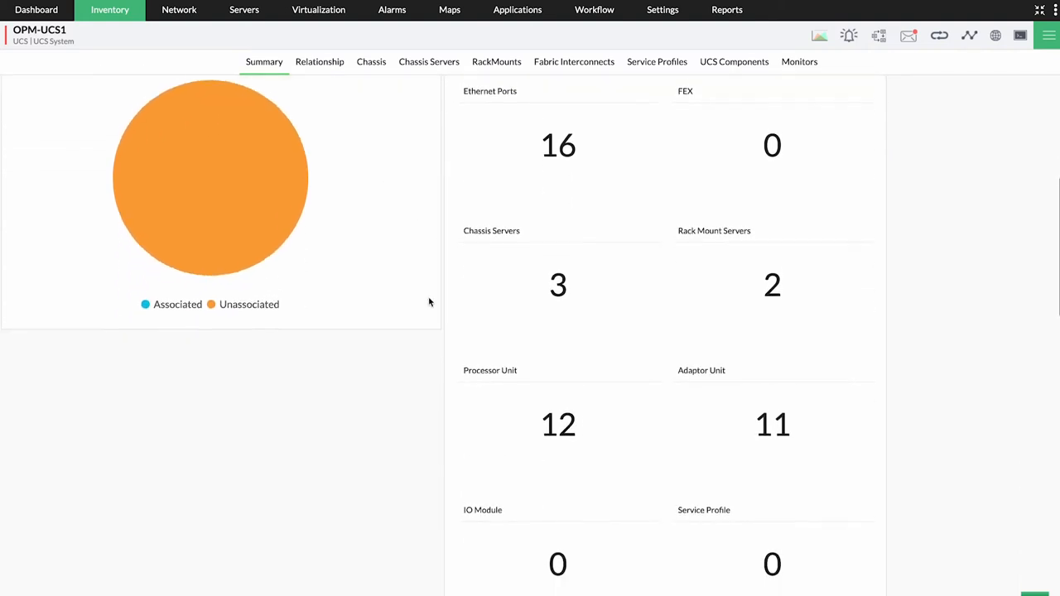
scroll(down, 3)
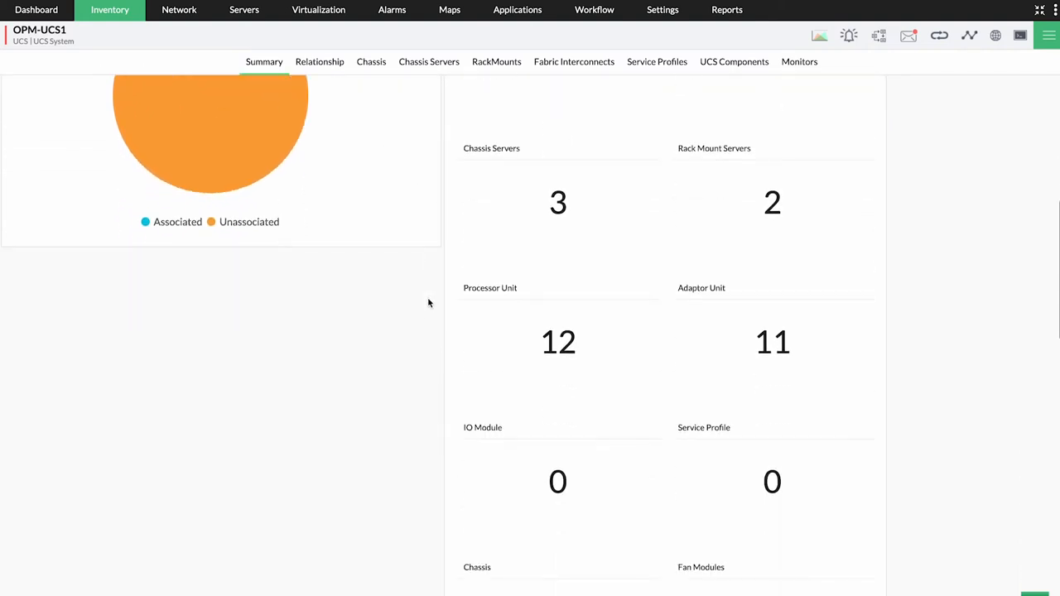
scroll(down, 3)
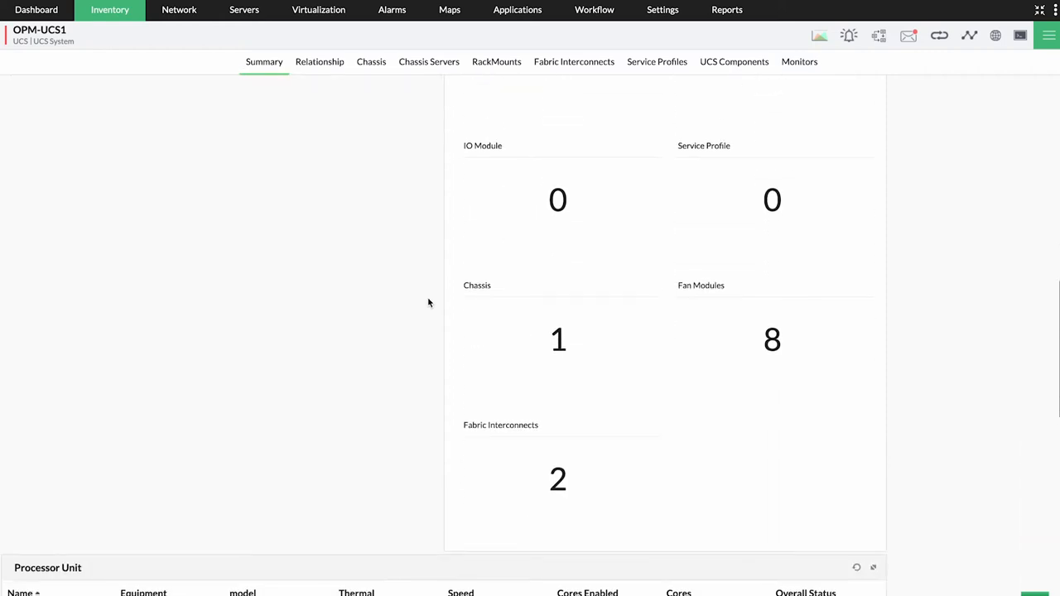
scroll(down, 3)
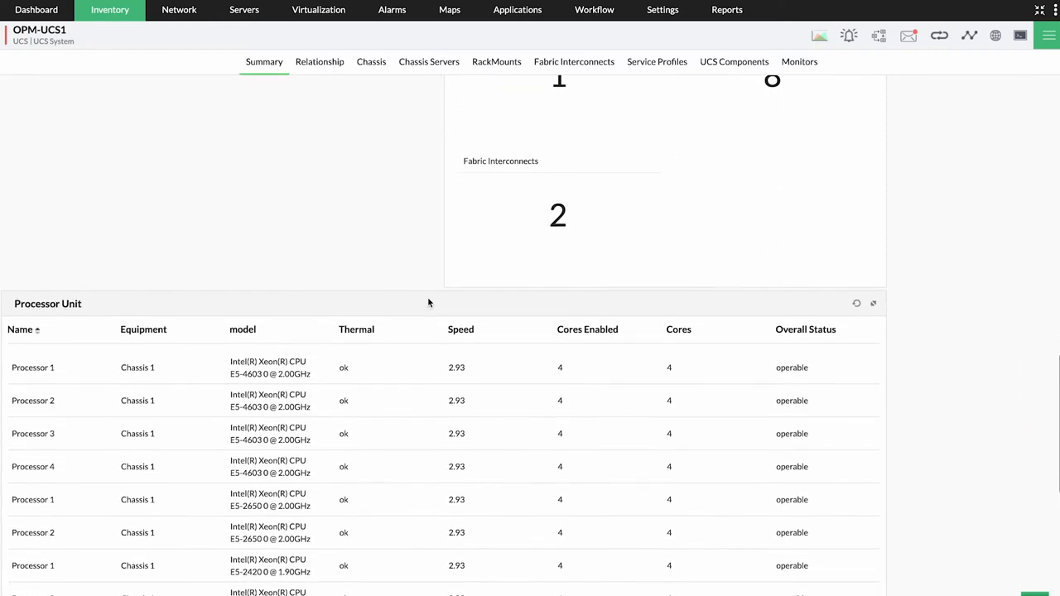
scroll(down, 3)
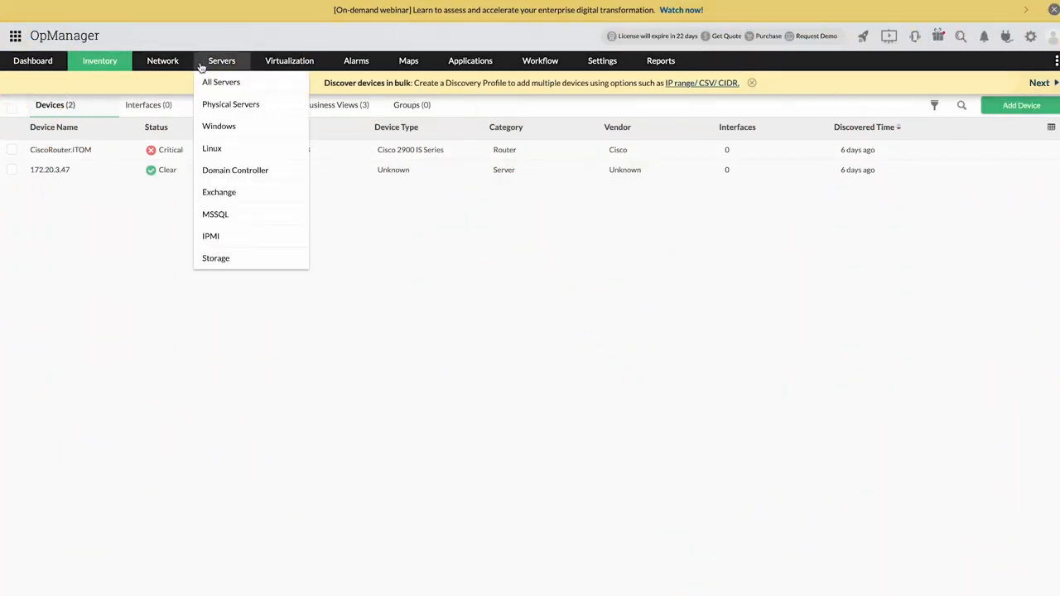
Open the Test-VOIP-S1 IPSLA VoIP monitor and review its availability and thresholds
click(162, 60)
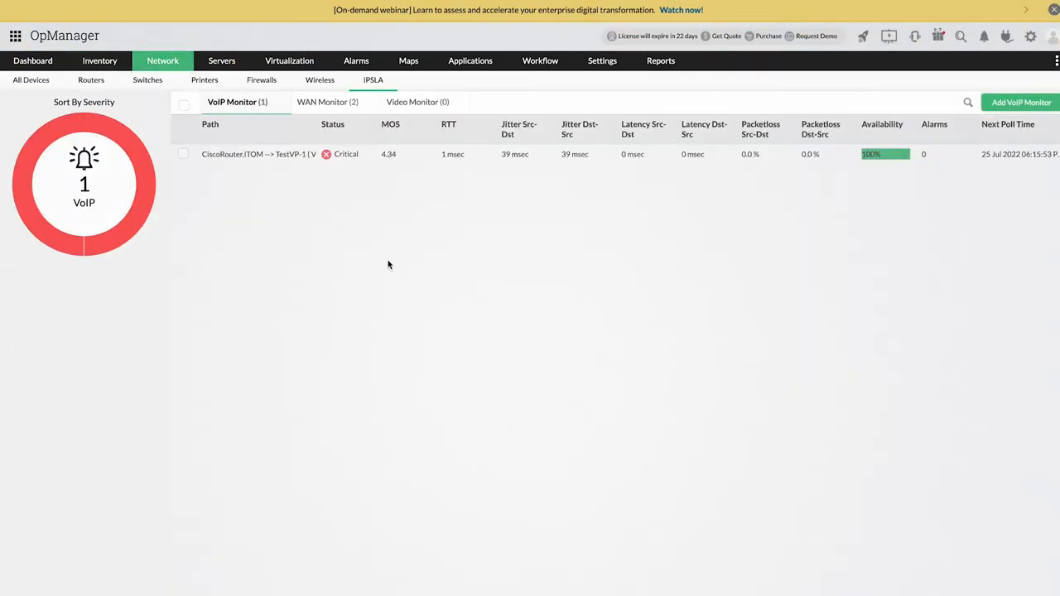
click(259, 154)
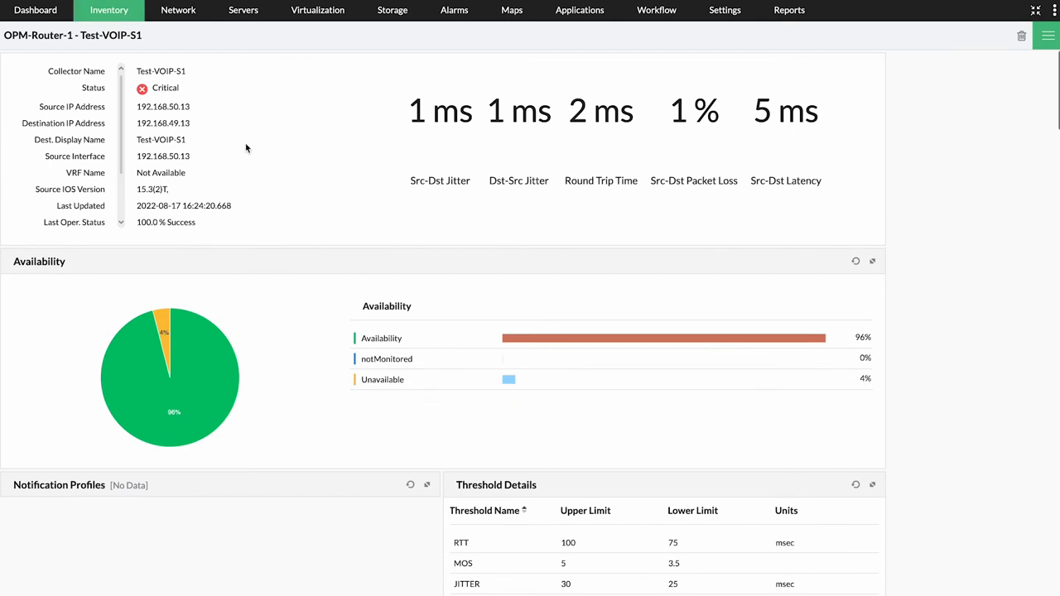
scroll(down, 3)
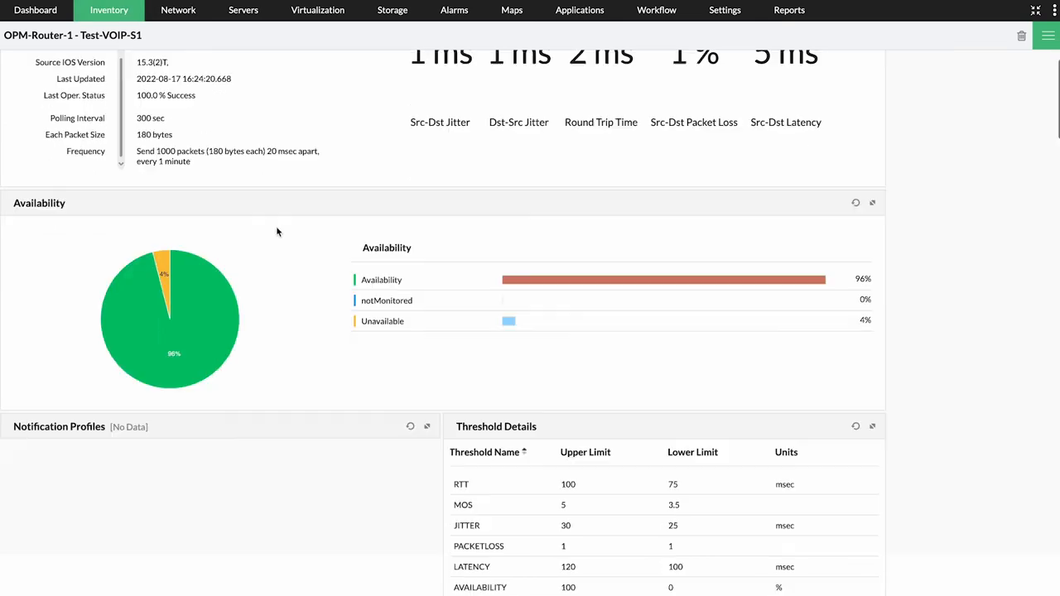
scroll(down, 3)
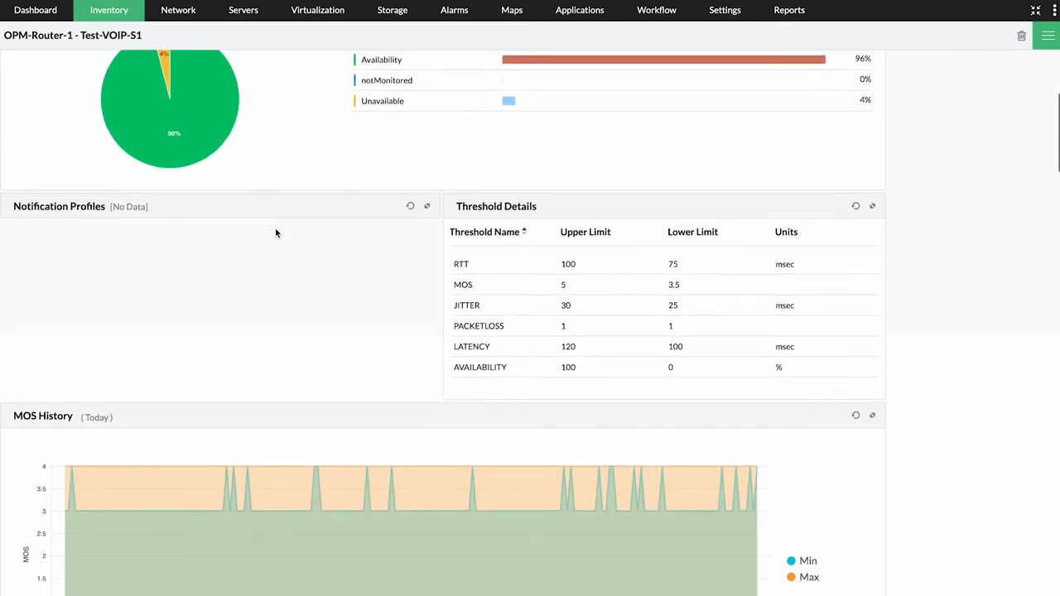
scroll(down, 3)
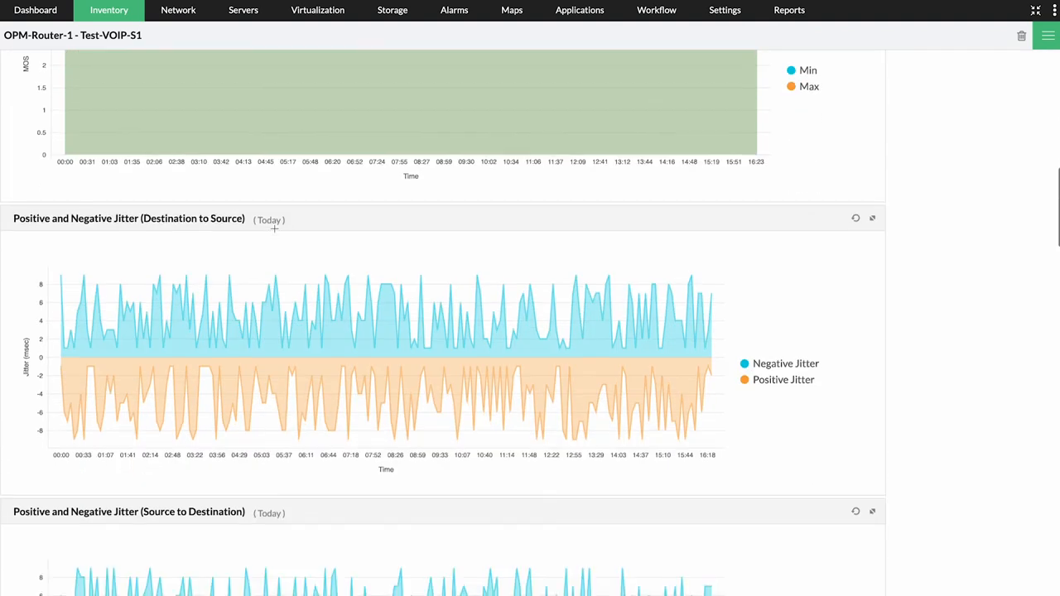
Scroll through the monitor's MOS, jitter and latency history graphs
scroll(down, 3)
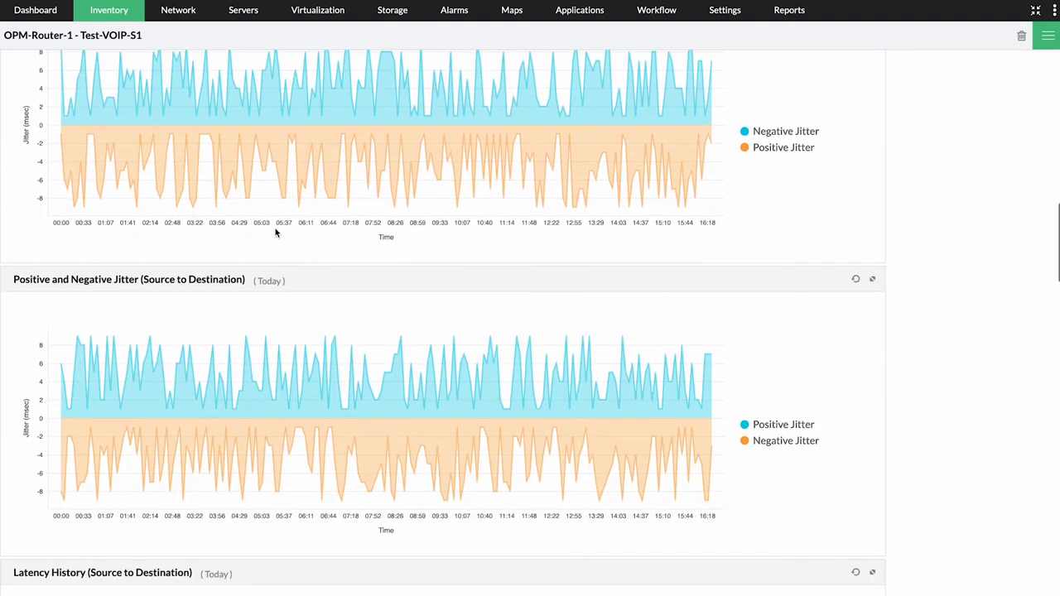
scroll(down, 3)
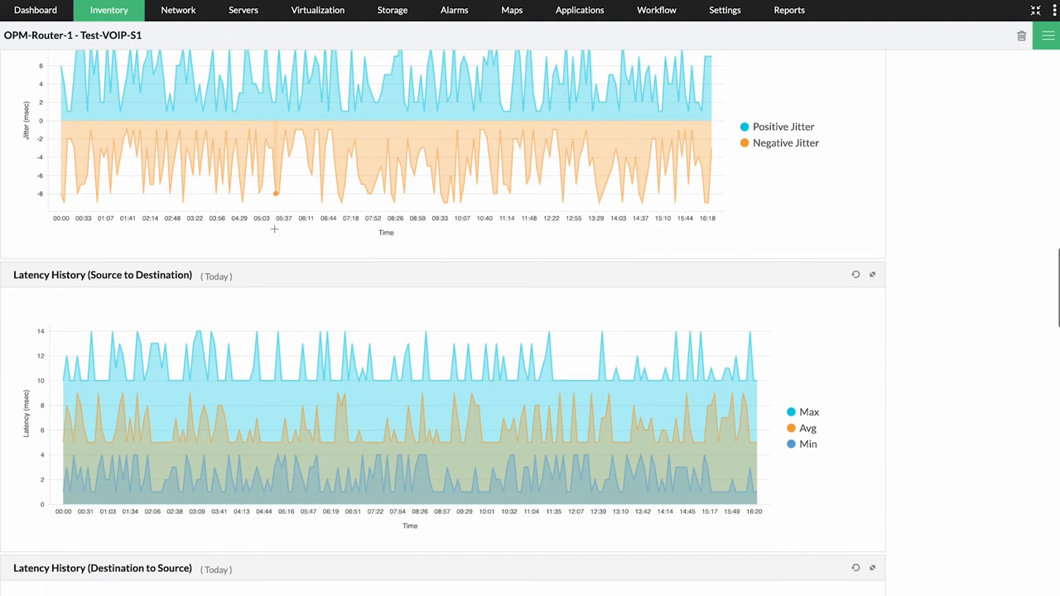
scroll(down, 3)
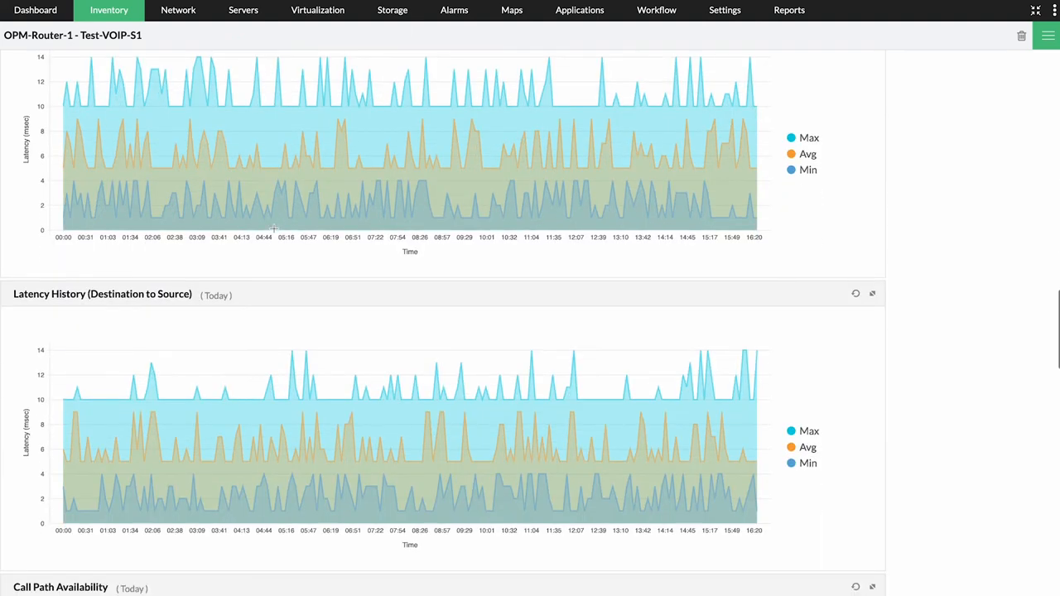
click(725, 10)
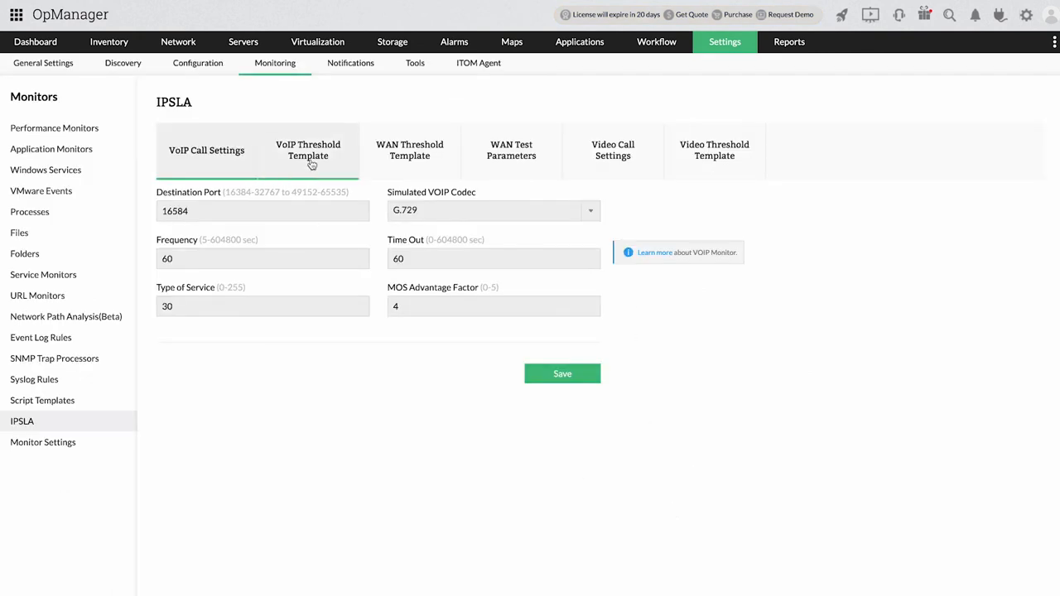
Browse IPSLA WAN threshold, WAN test parameters, video call and video threshold settings
click(409, 149)
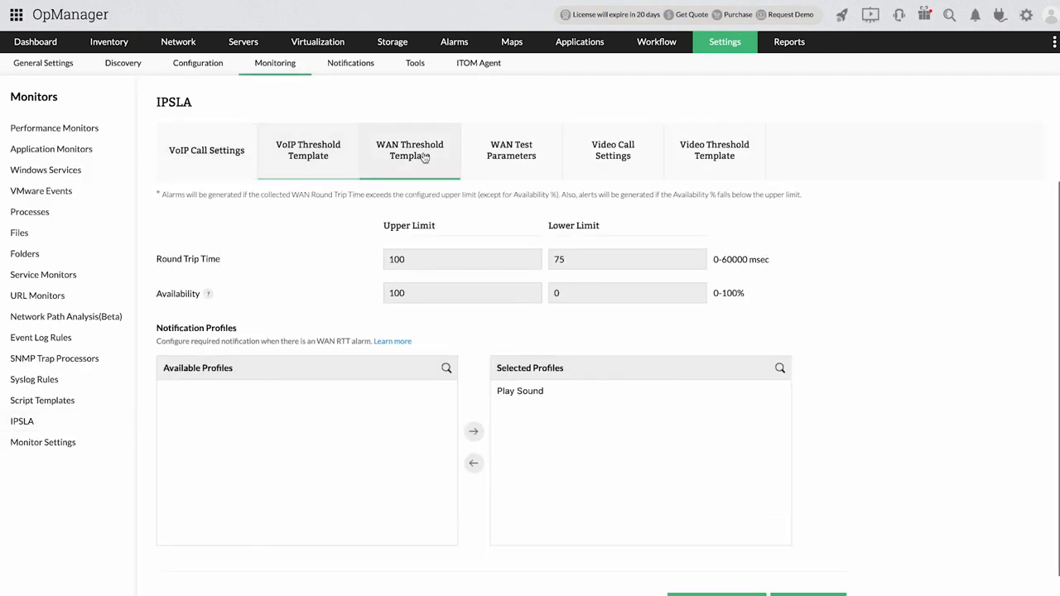
click(510, 149)
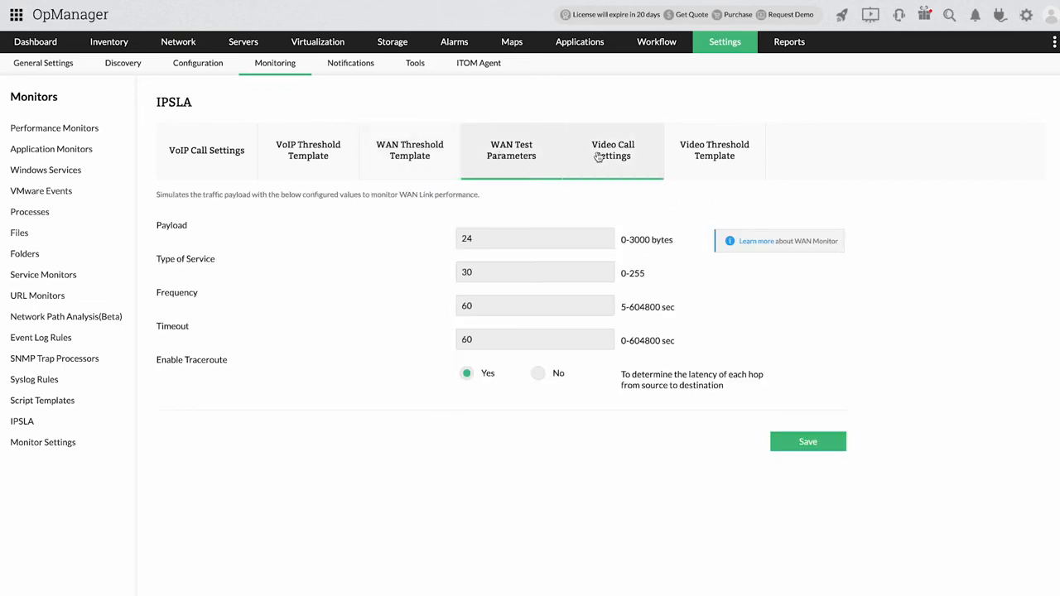
click(613, 149)
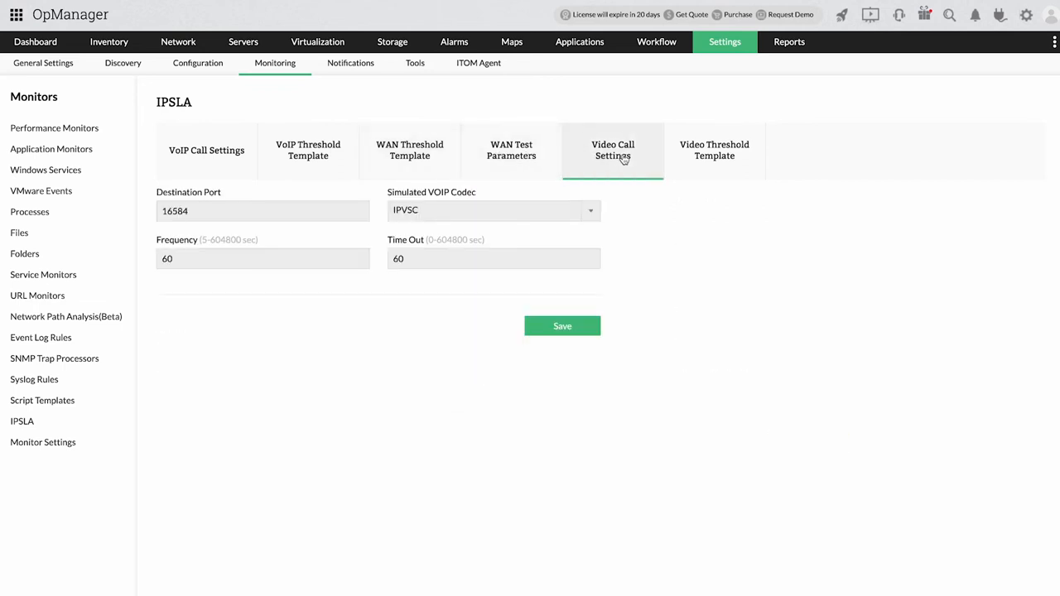
click(714, 149)
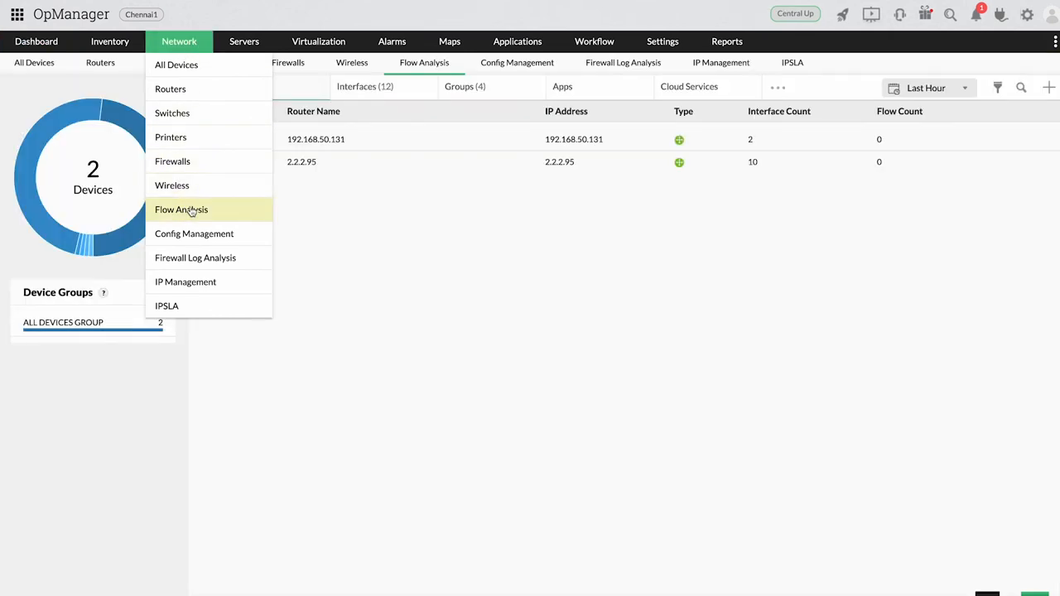
Open router 192.168.50.131's flow analysis summary and review its device details and port information
click(182, 208)
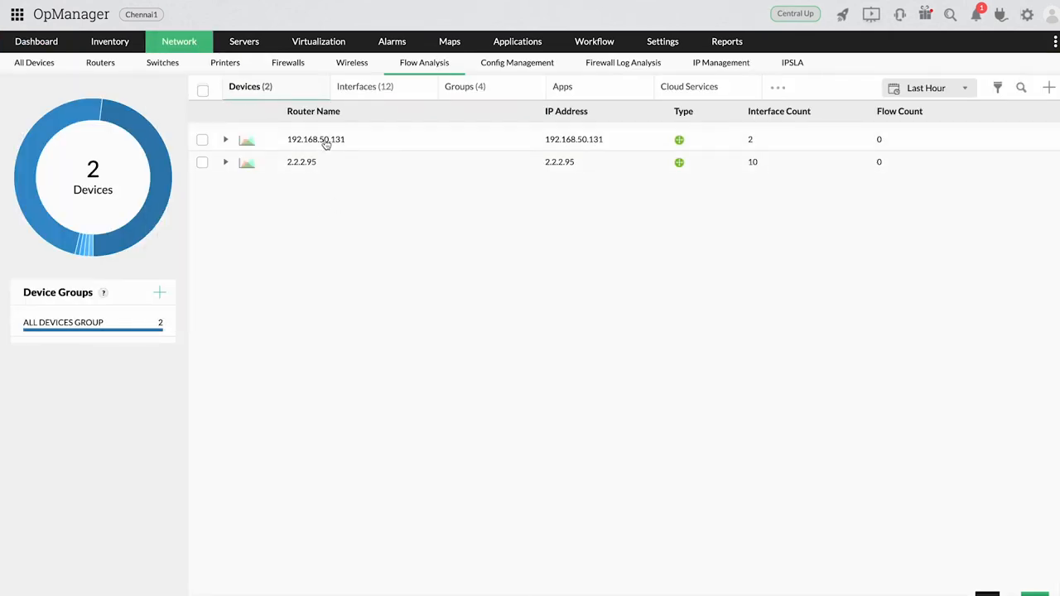
click(315, 139)
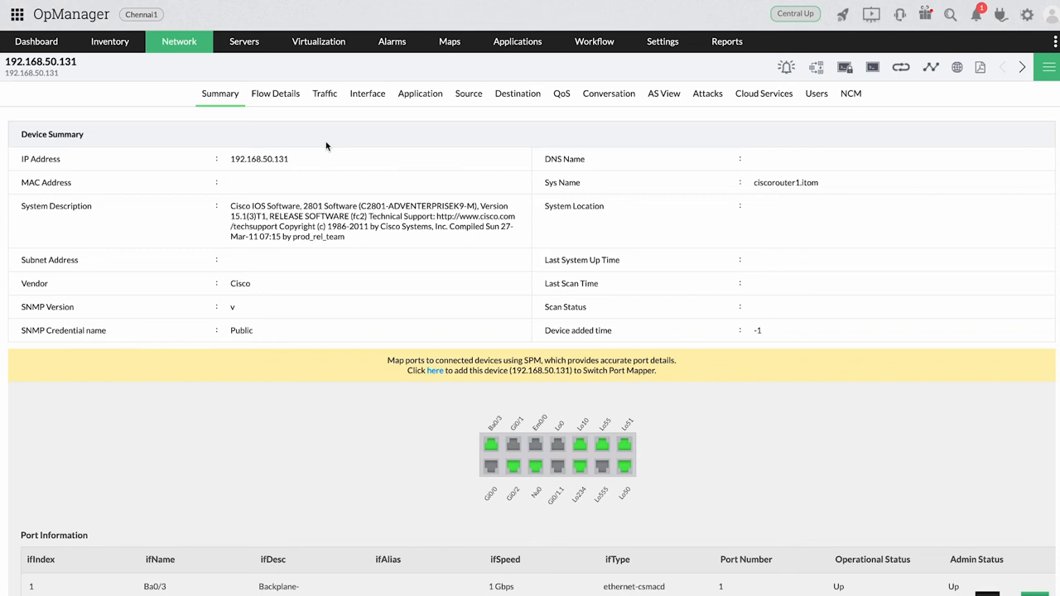
scroll(down, 3)
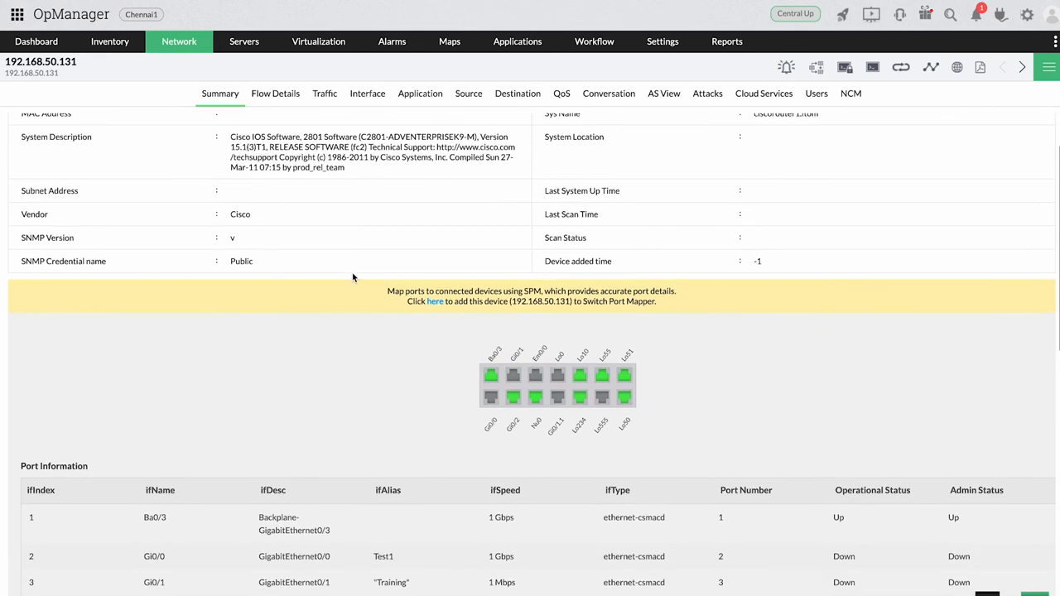
scroll(down, 3)
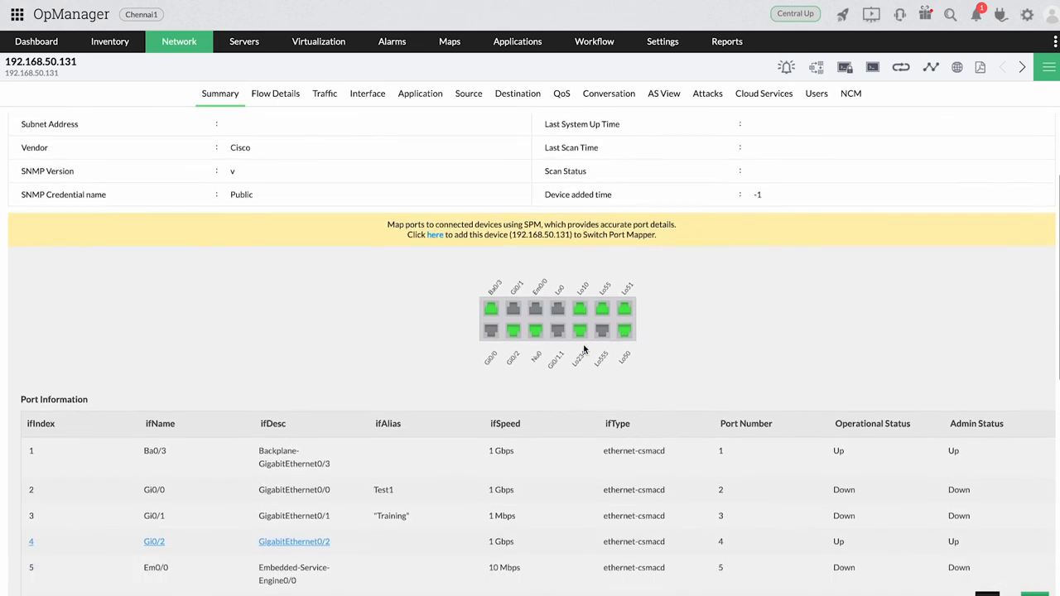
scroll(down, 3)
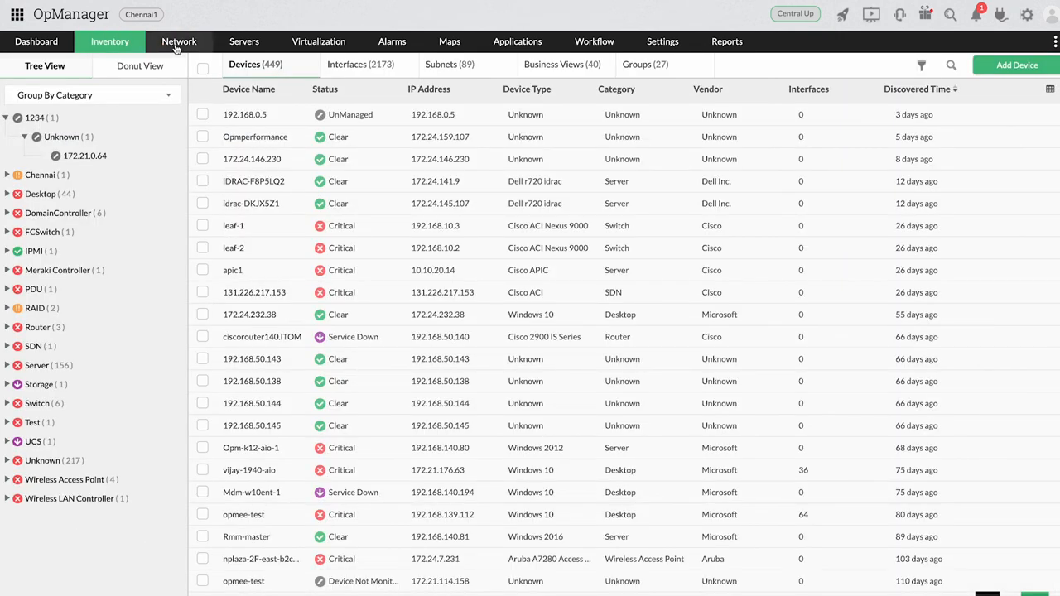
Open router 192.168.50.140's configuration details and its firmware vulnerabilities
click(179, 41)
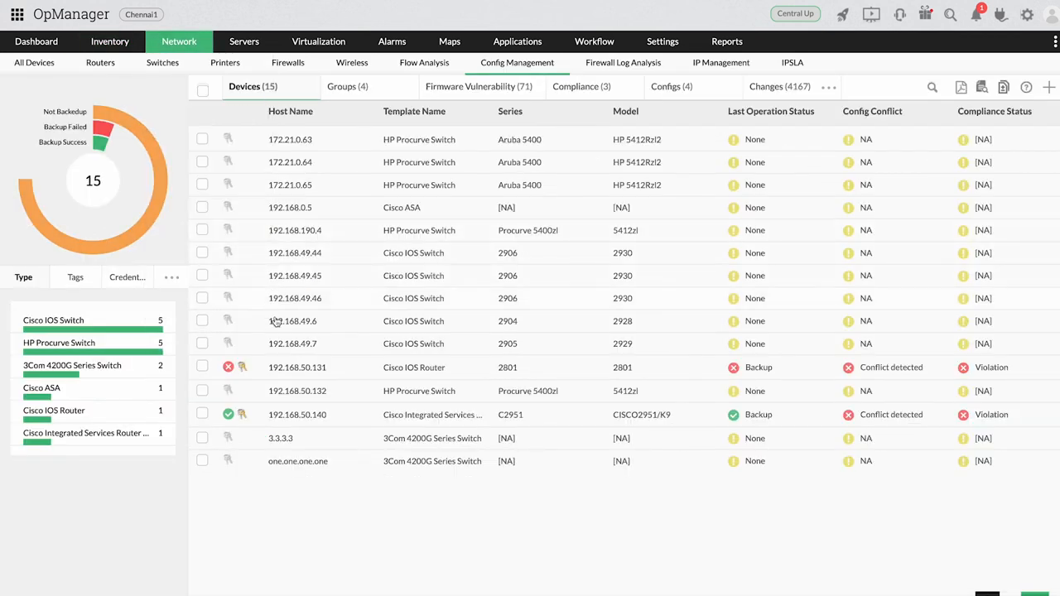
click(297, 414)
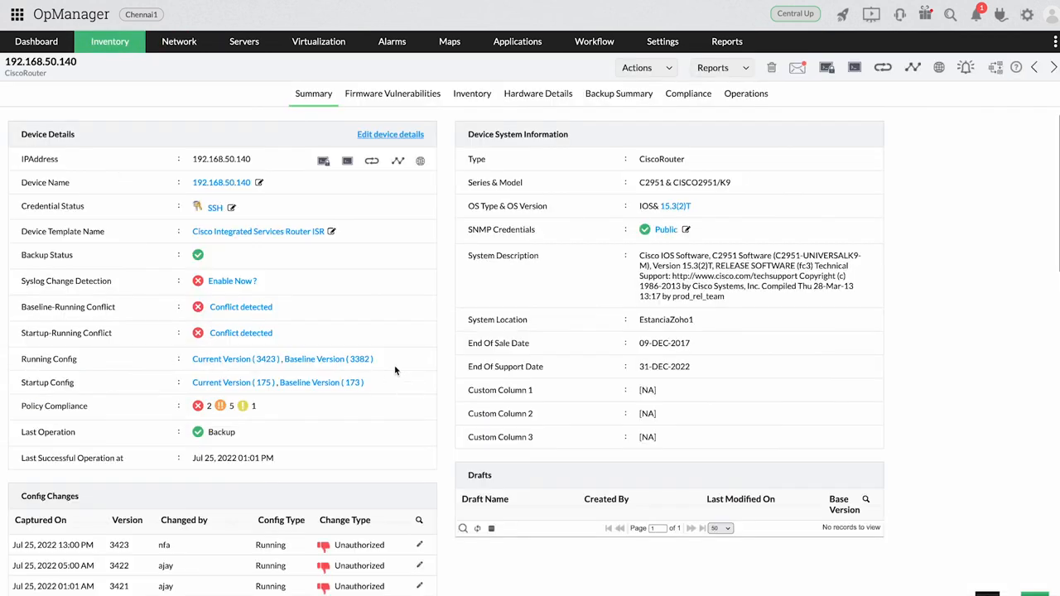
scroll(down, 3)
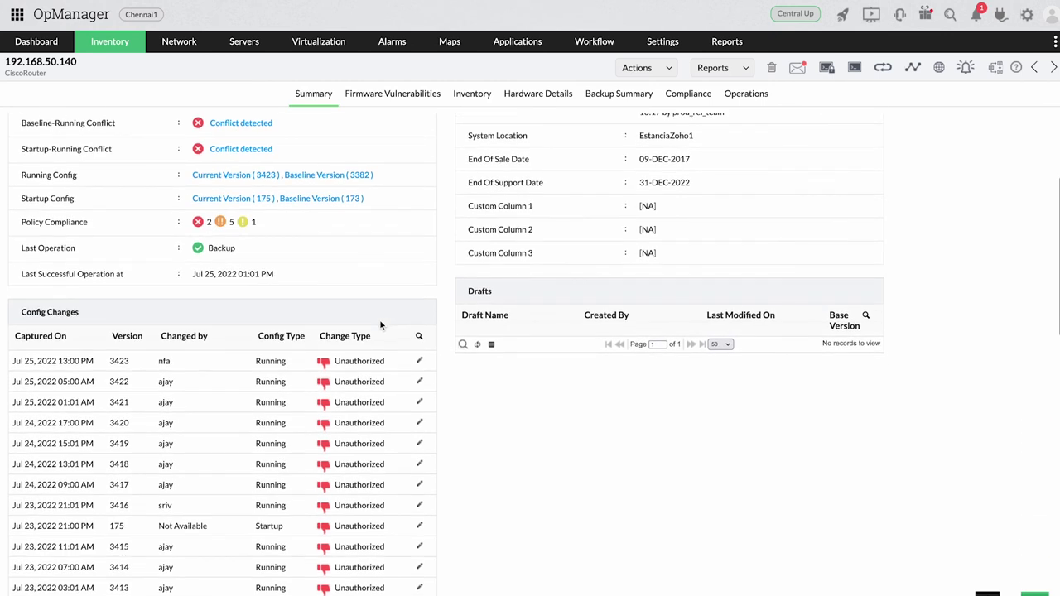
click(393, 93)
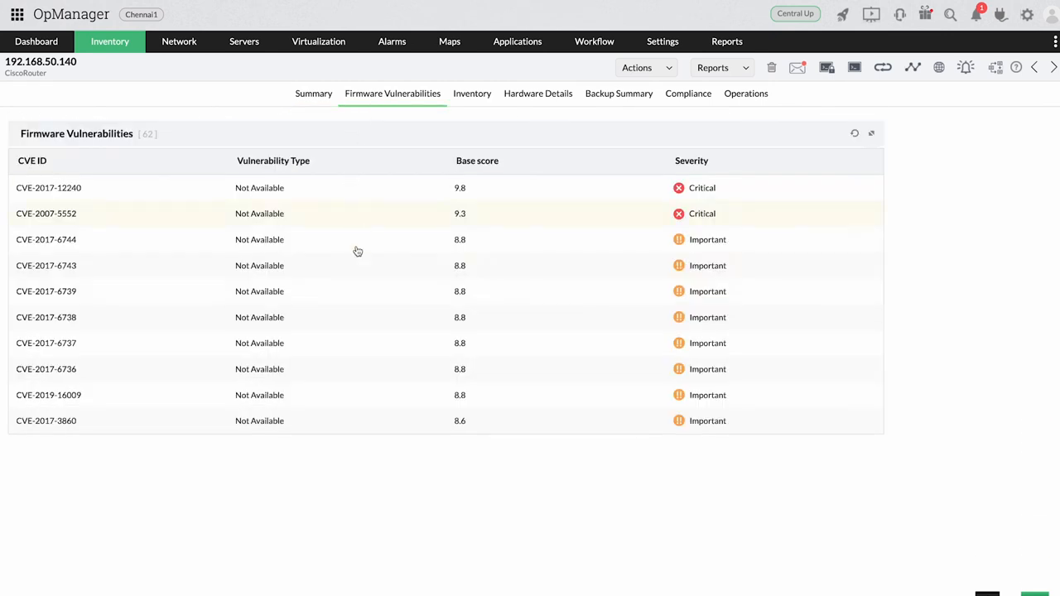
Review the router's inventory, hardware details and CiscoIOSPolicy compliance report
click(472, 92)
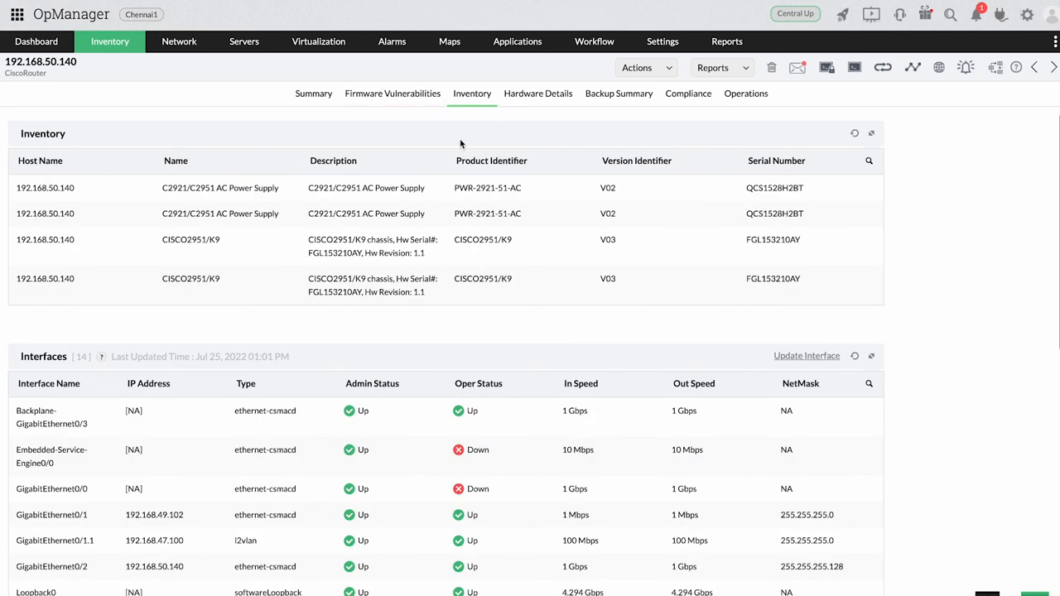
scroll(down, 3)
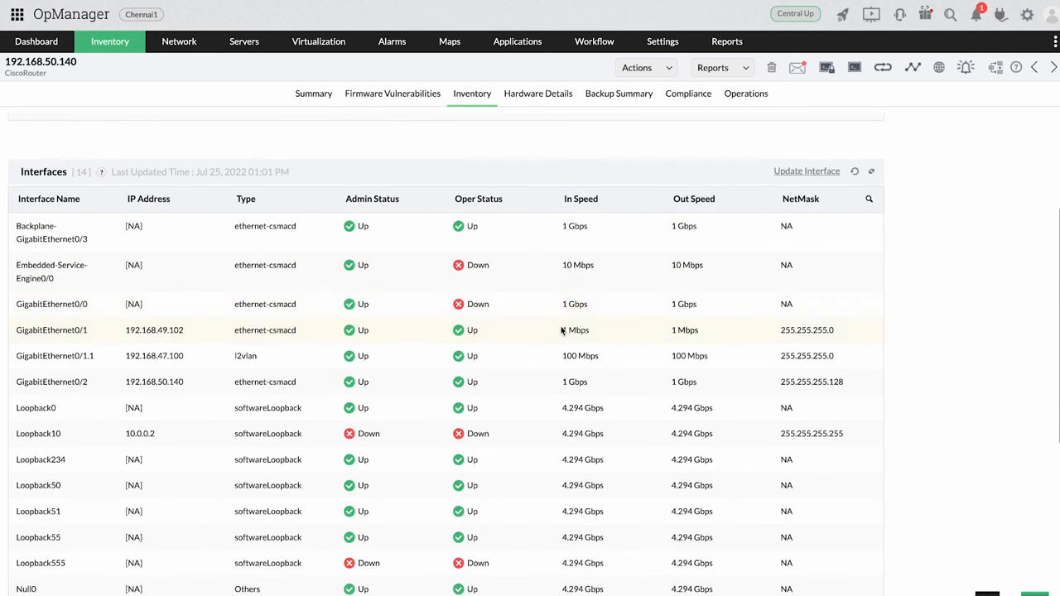
click(537, 93)
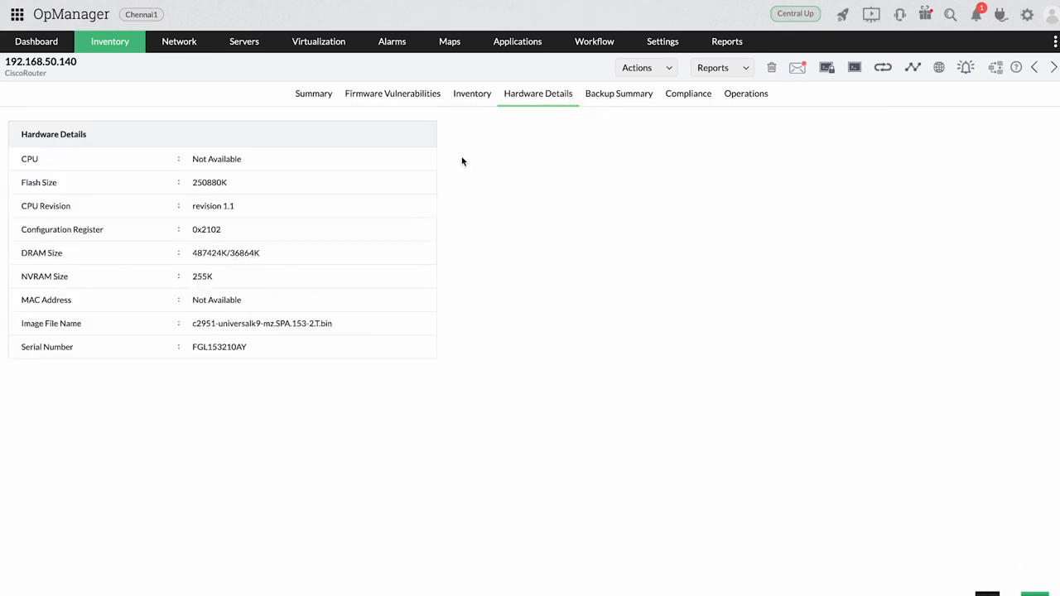
click(688, 93)
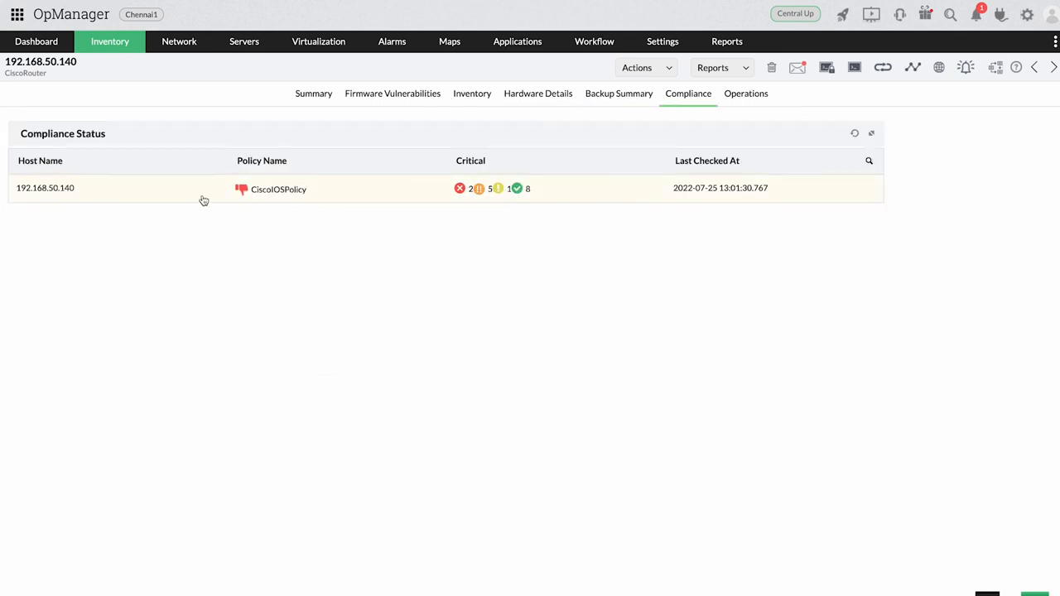
click(278, 189)
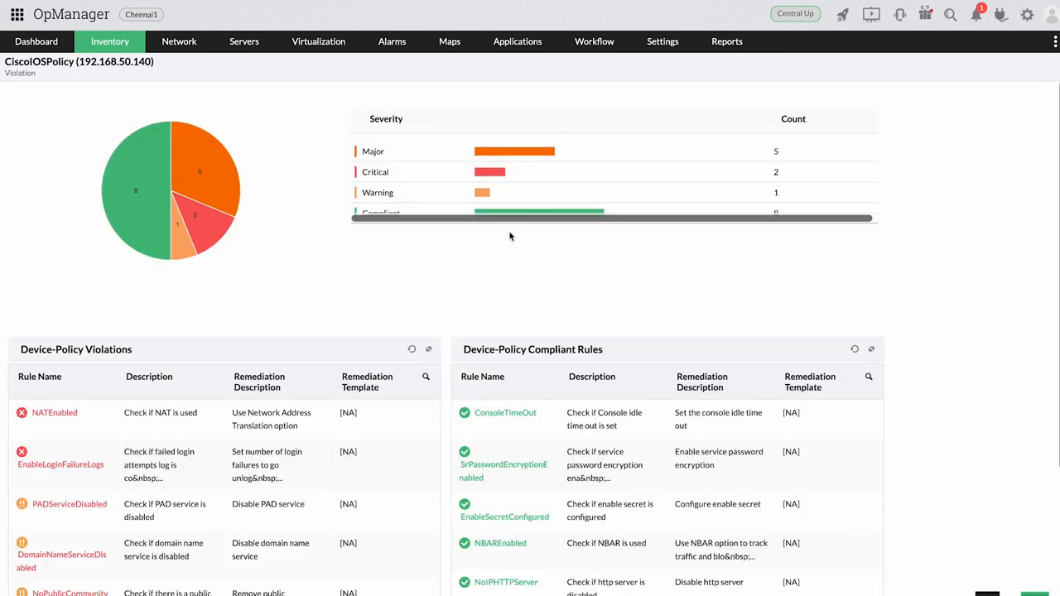